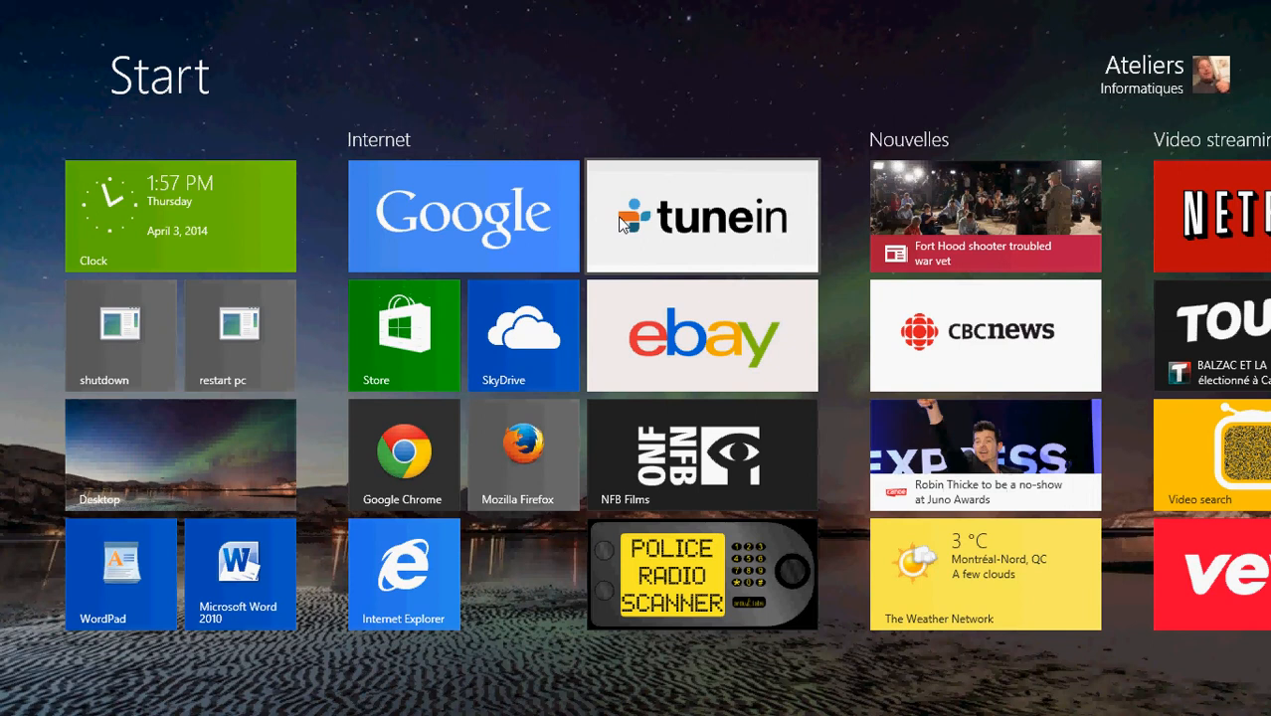
Step: Scroll the Start screen right toward the Desktop tile
scroll(right, 3)
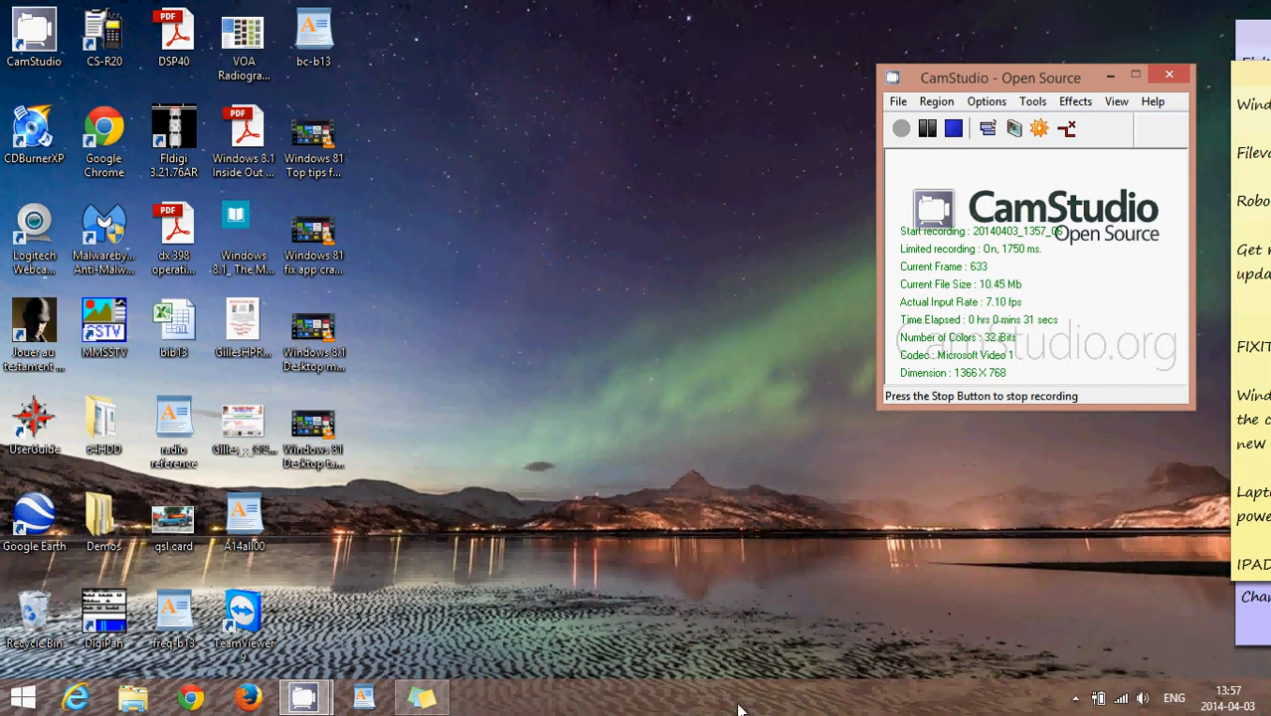
Step: Open the taskbar's Properties dialog on its Toolbars tab
right_click(731, 701)
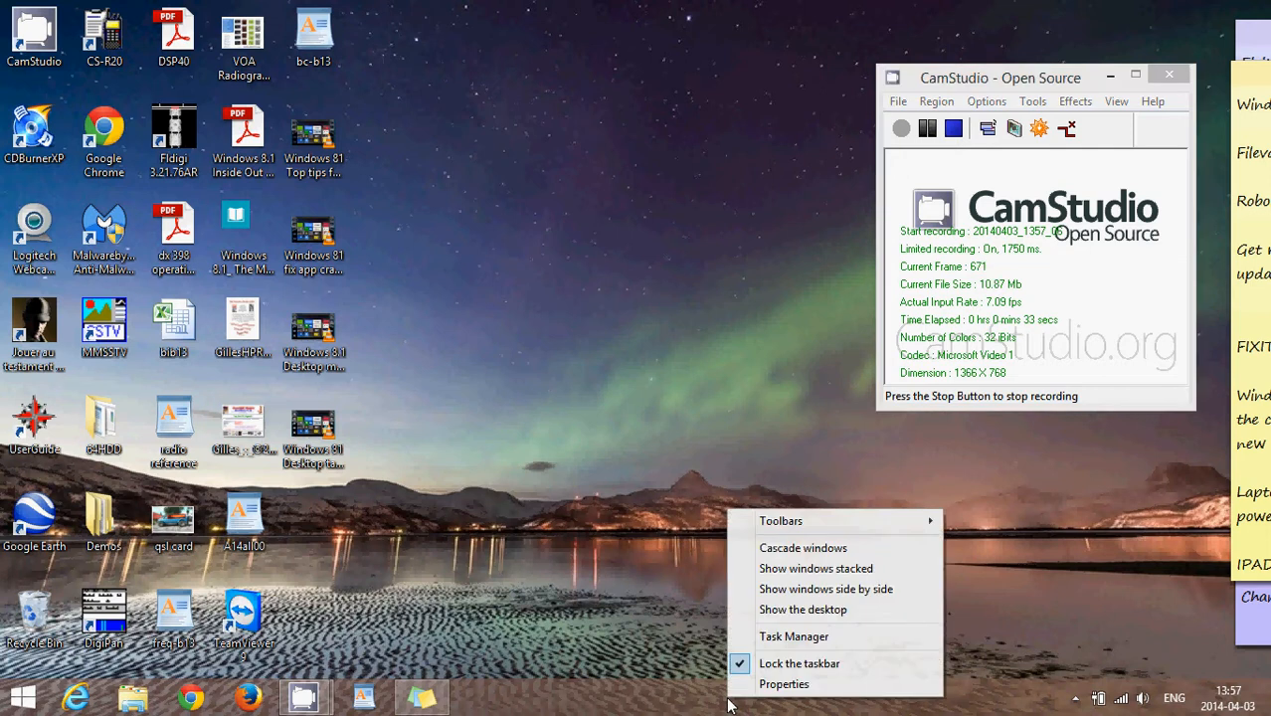
mouse_move(784, 685)
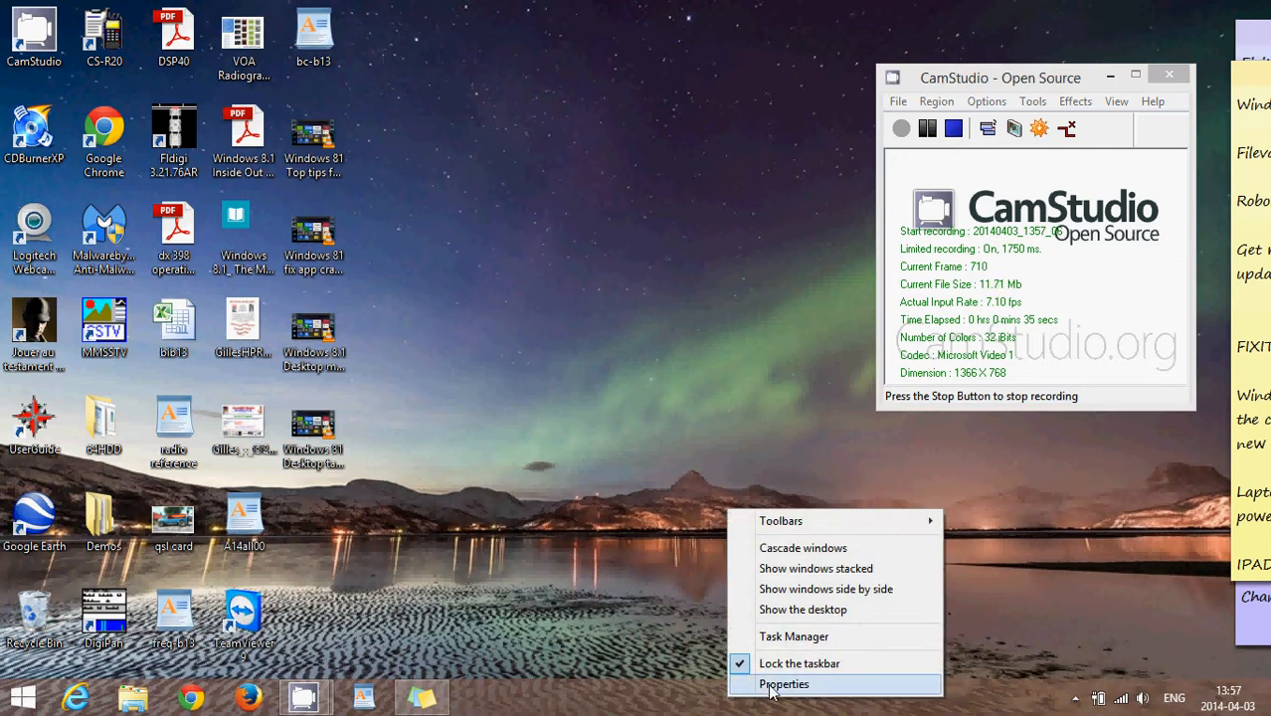
click(785, 684)
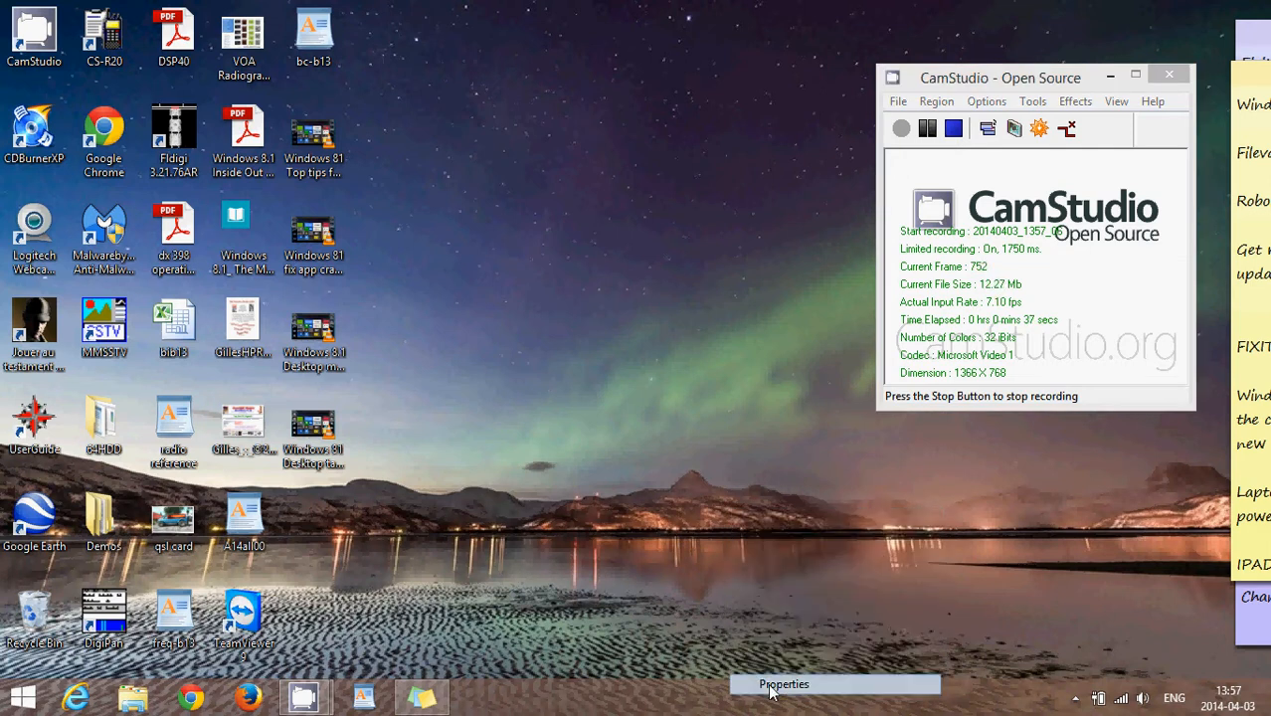
click(784, 684)
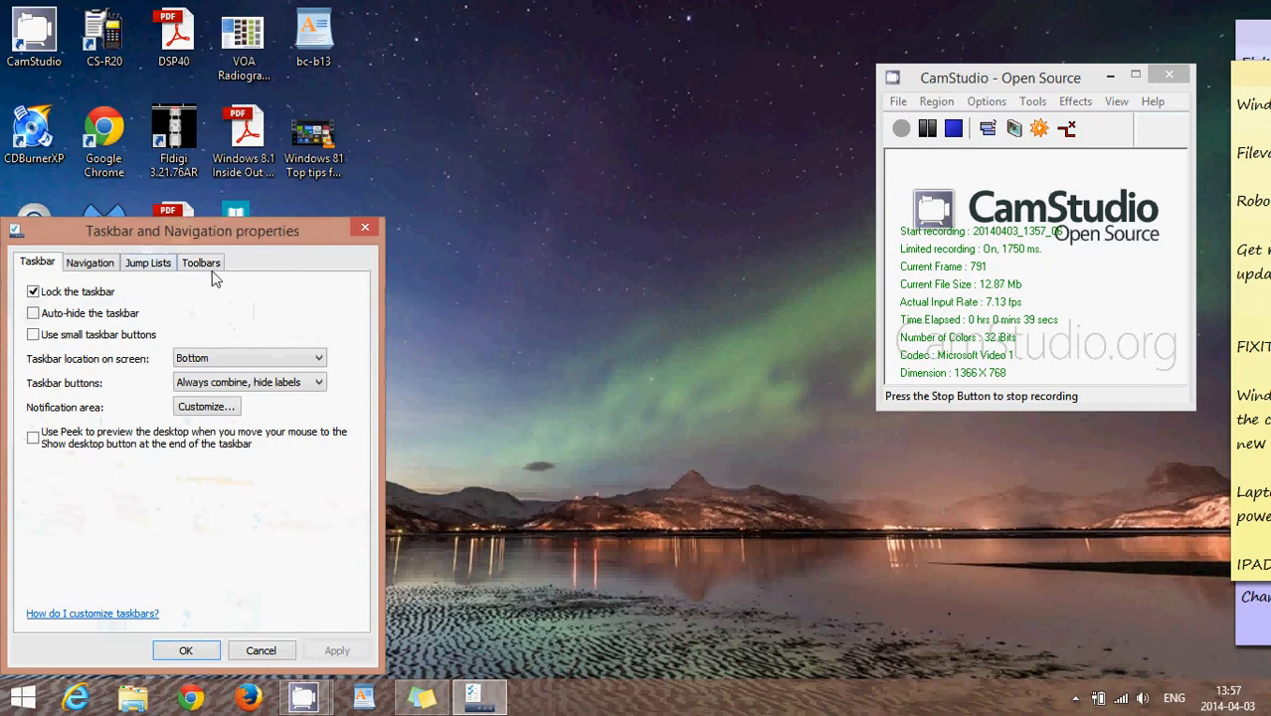
click(200, 261)
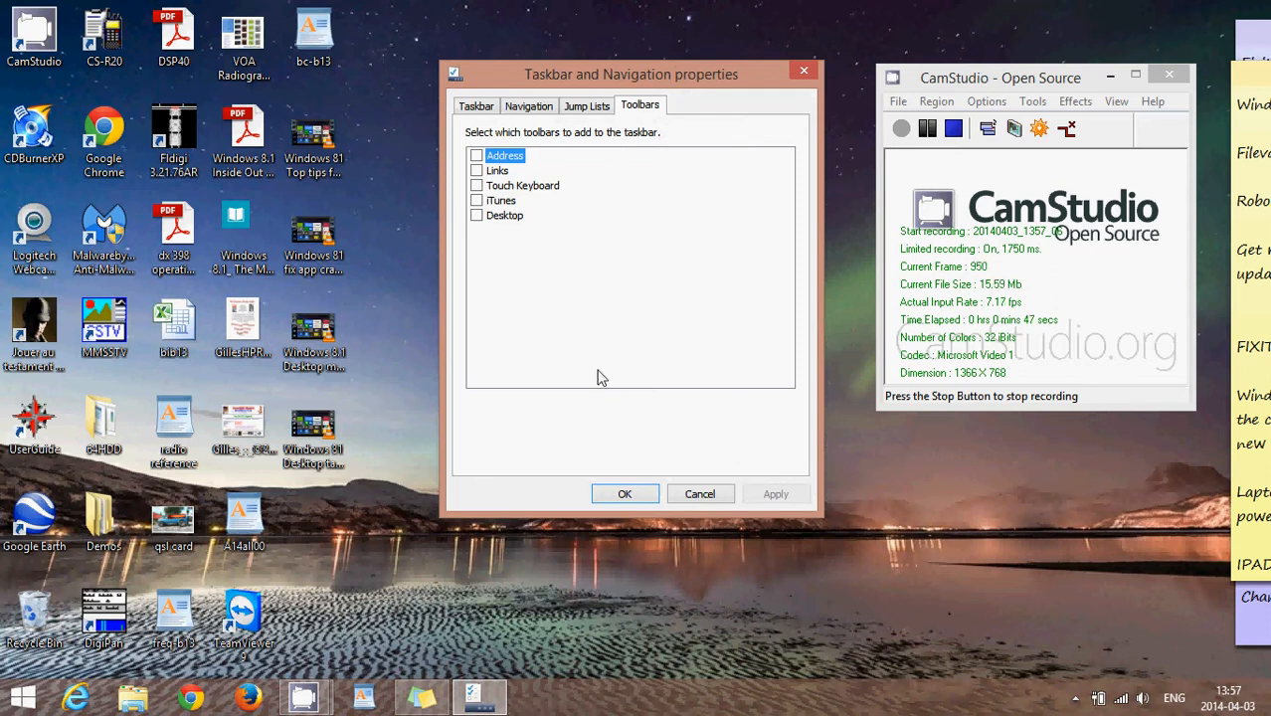
Step: Enable and apply the Address toolbar, then enter www in it
click(477, 156)
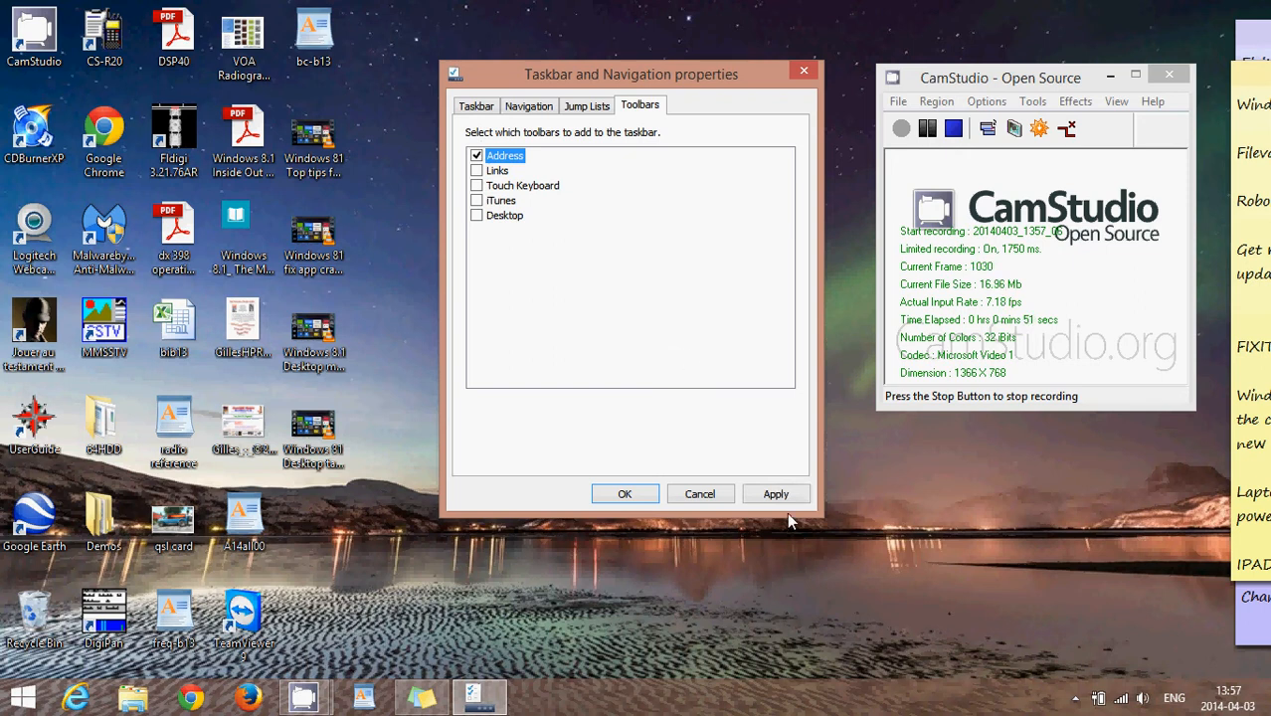
click(776, 494)
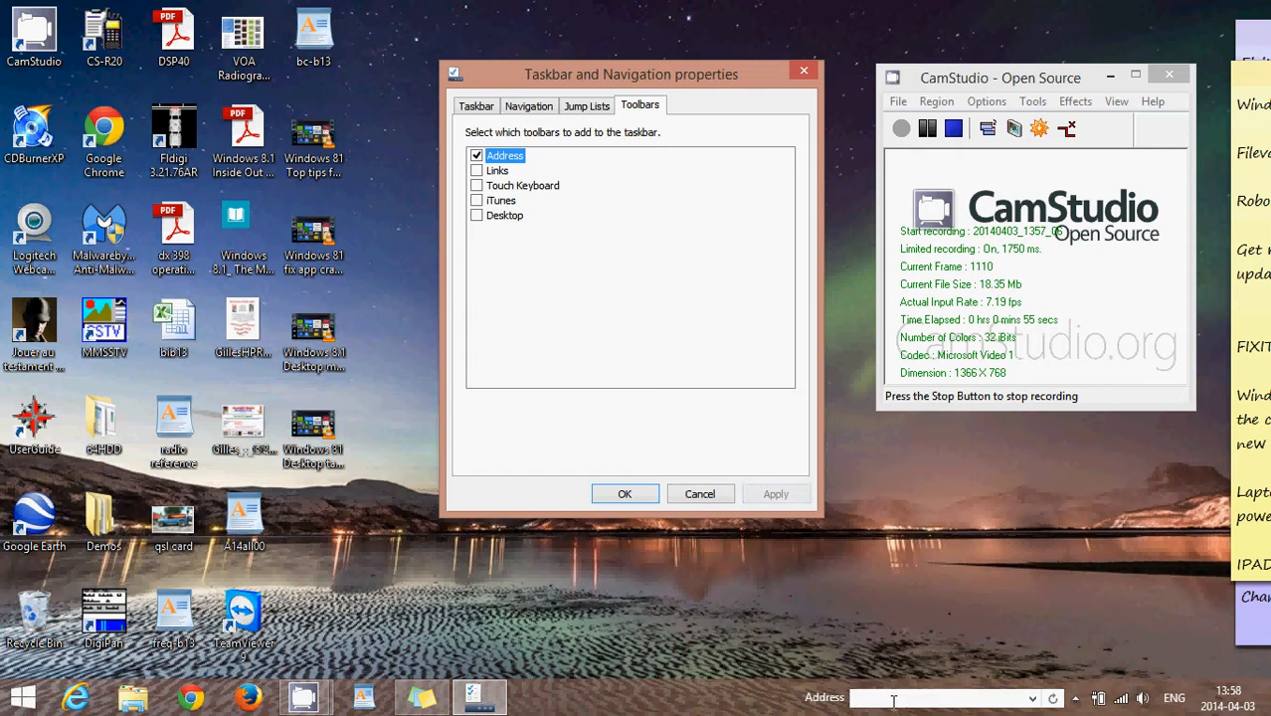
text(www.google.ca/)
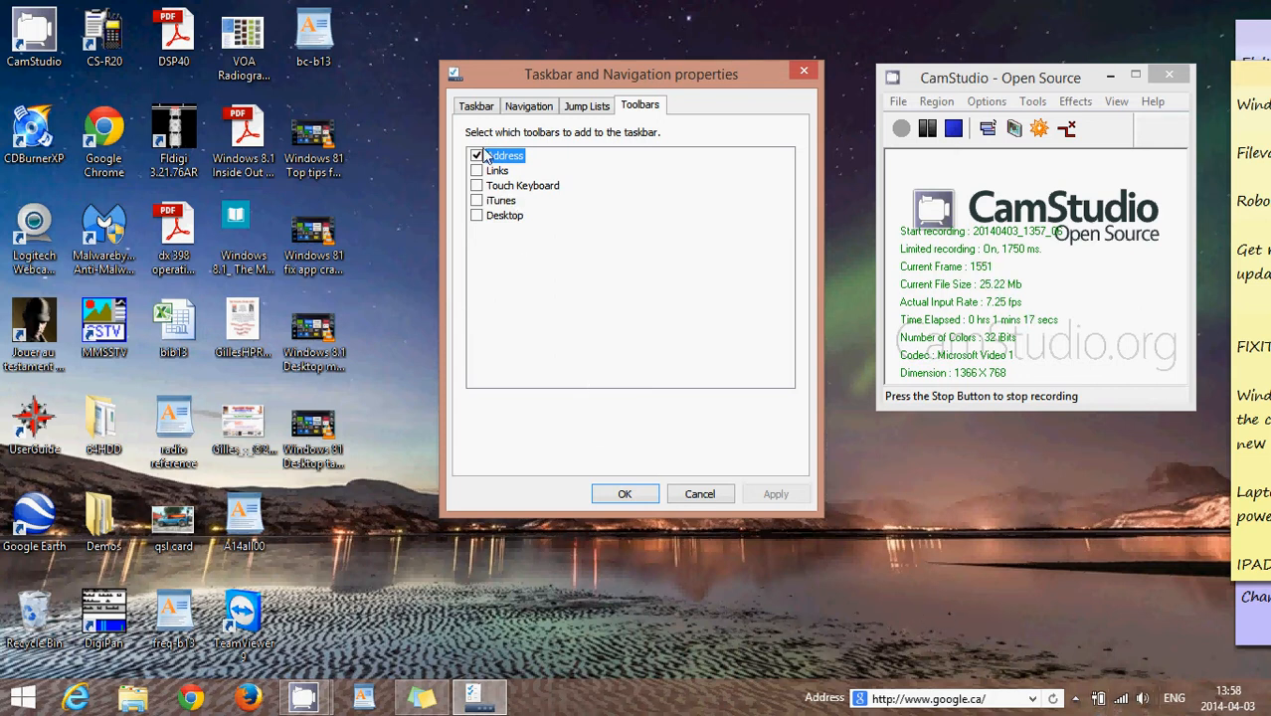
Step: Swap Address for the Links toolbar and open its YellowPages.ca link
click(476, 155)
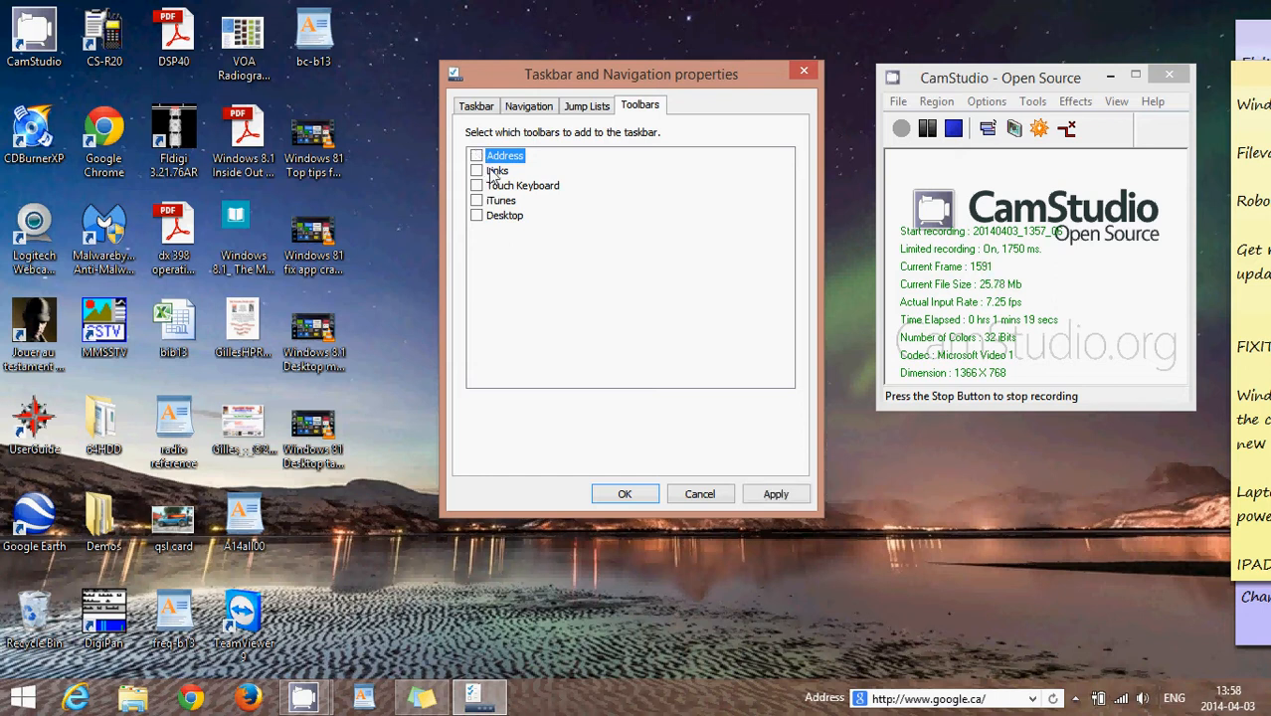
click(478, 170)
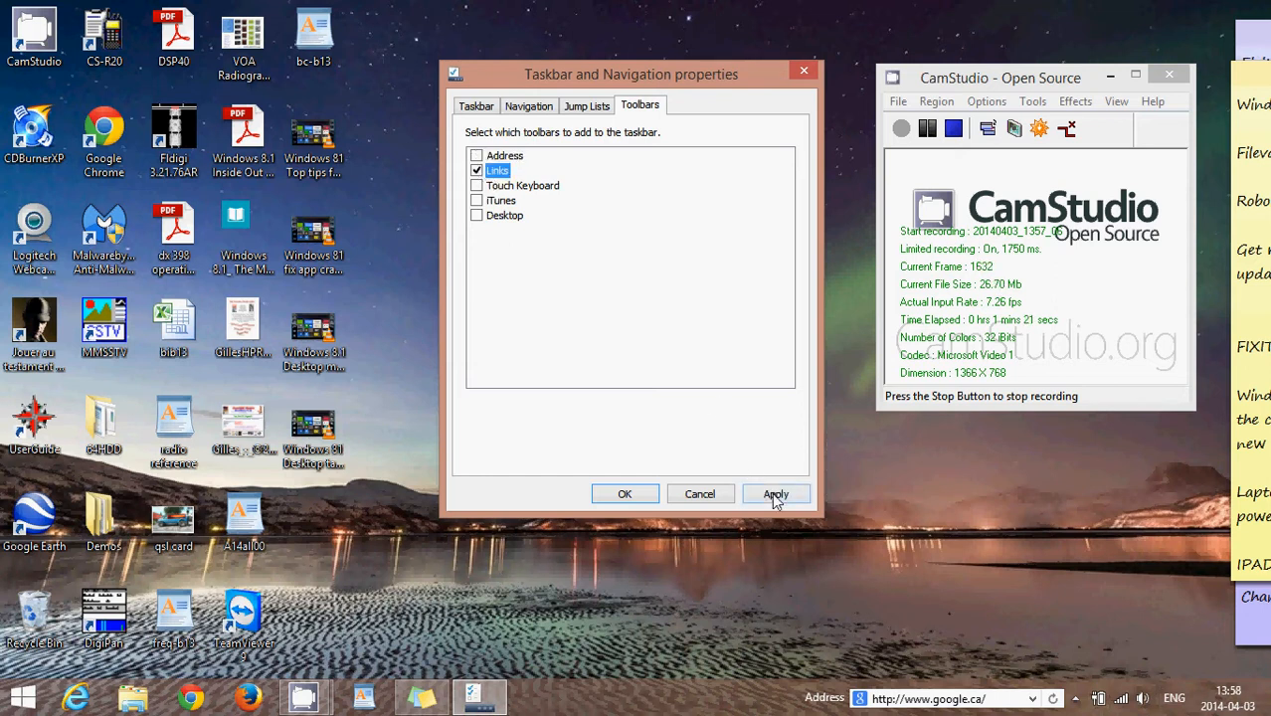
click(776, 495)
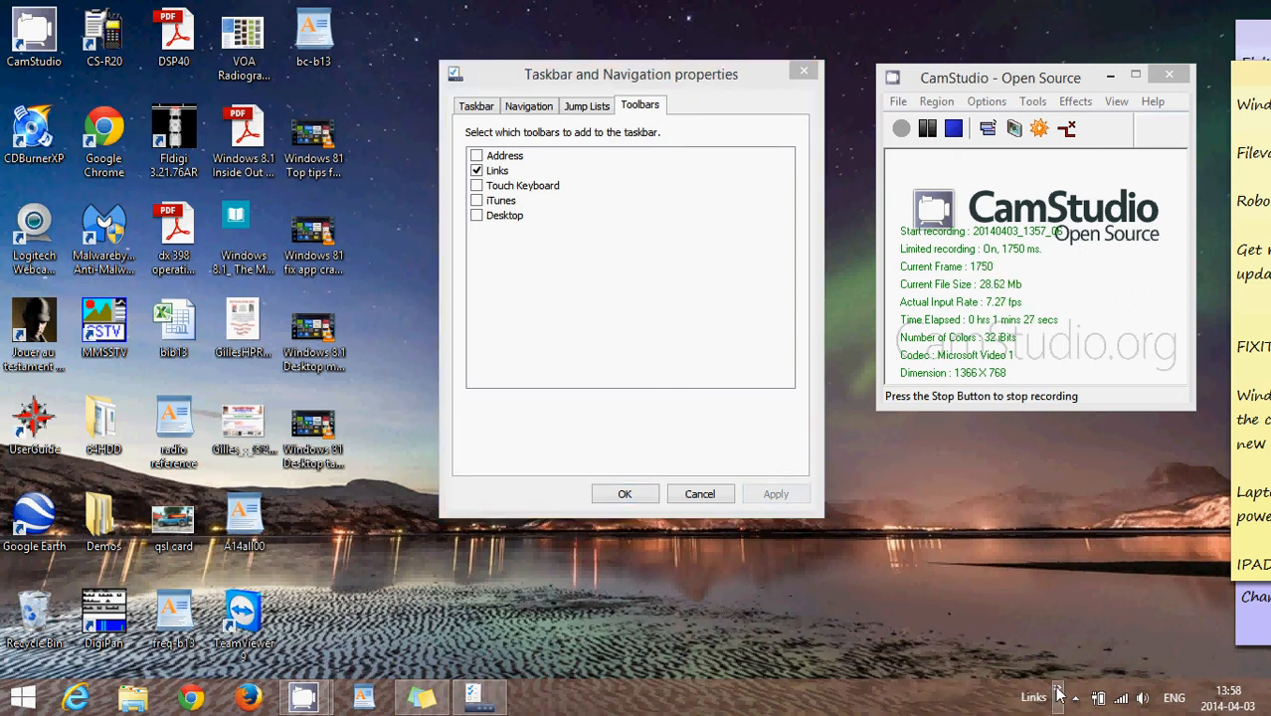
click(1058, 696)
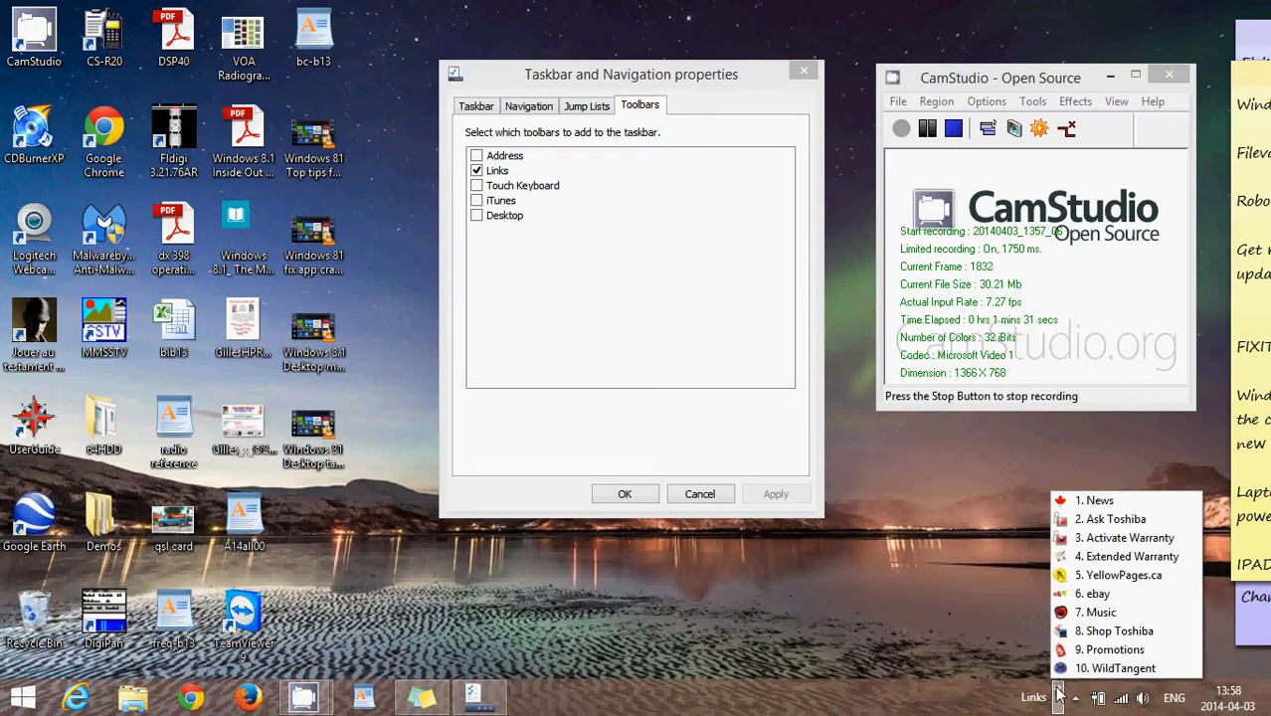
mouse_move(843, 641)
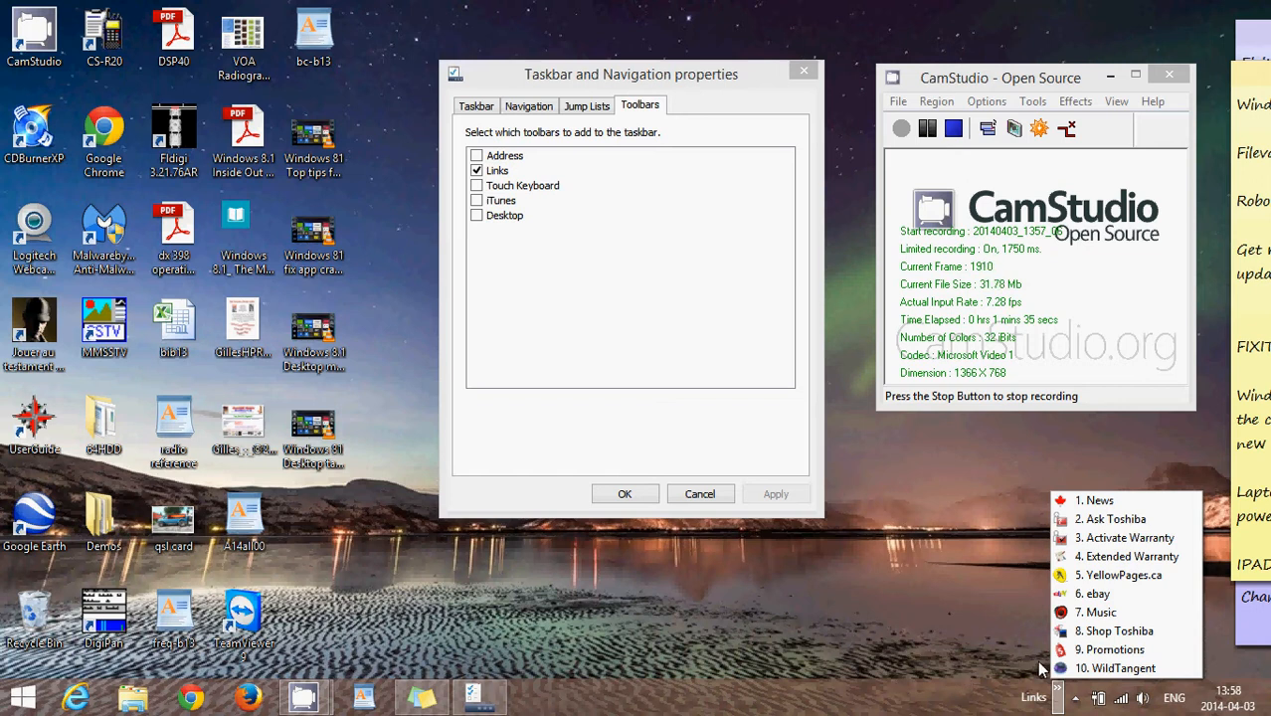
mouse_move(1119, 575)
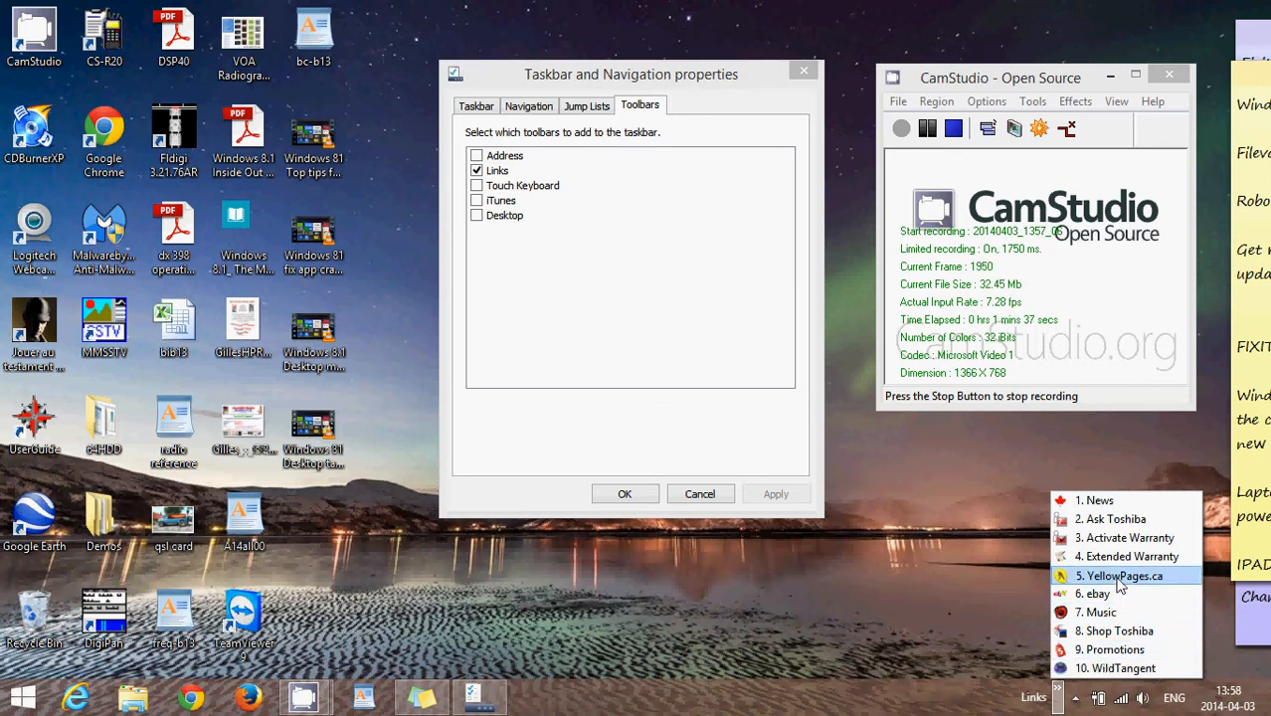
click(1127, 575)
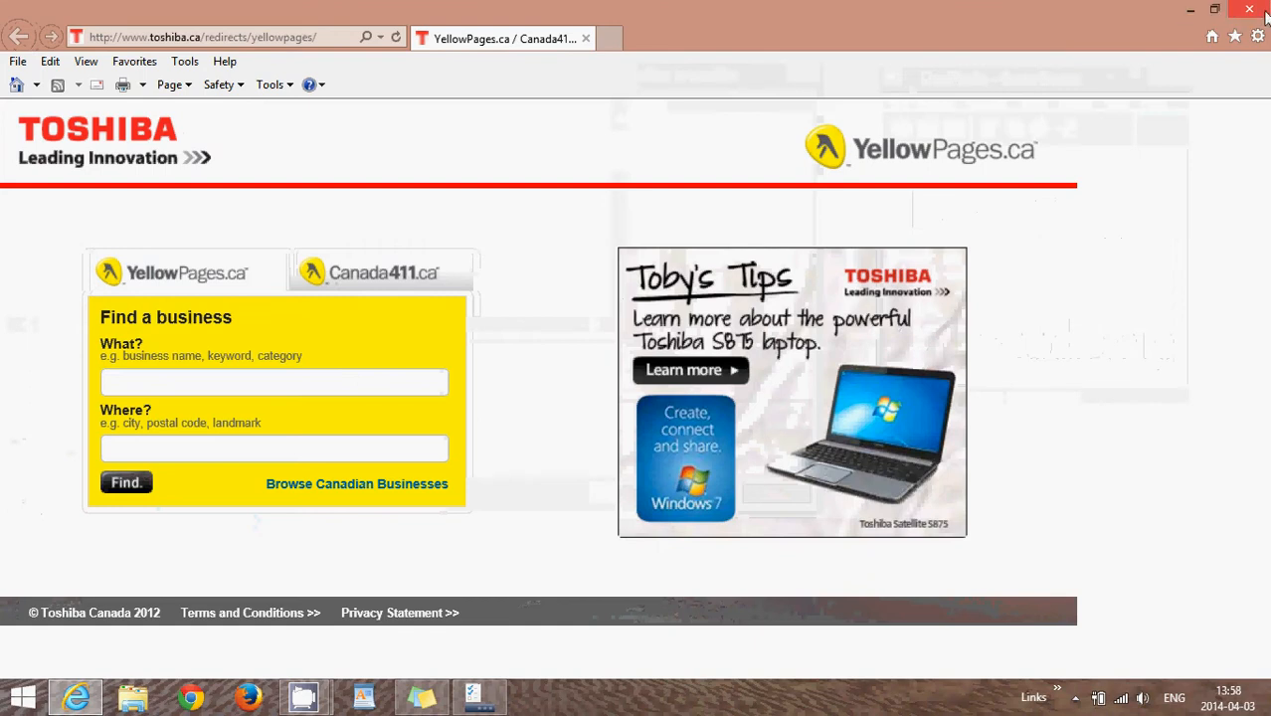
mouse_move(979, 47)
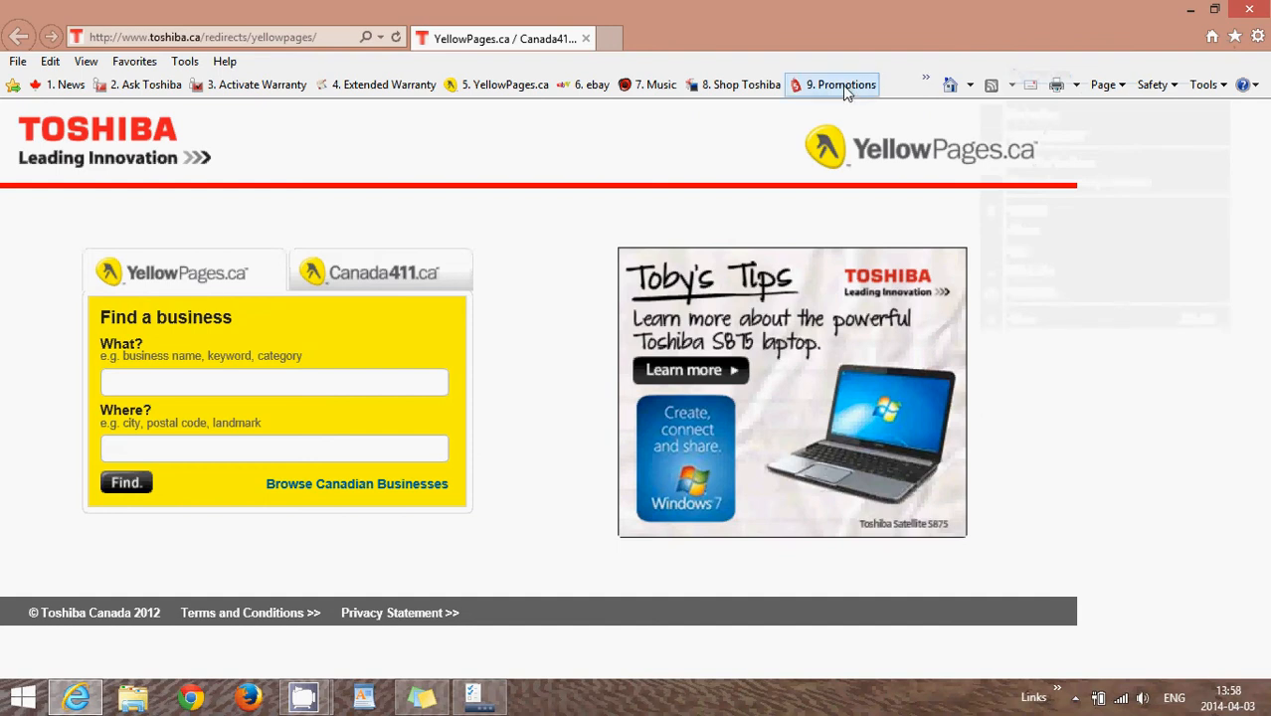
mouse_move(840, 84)
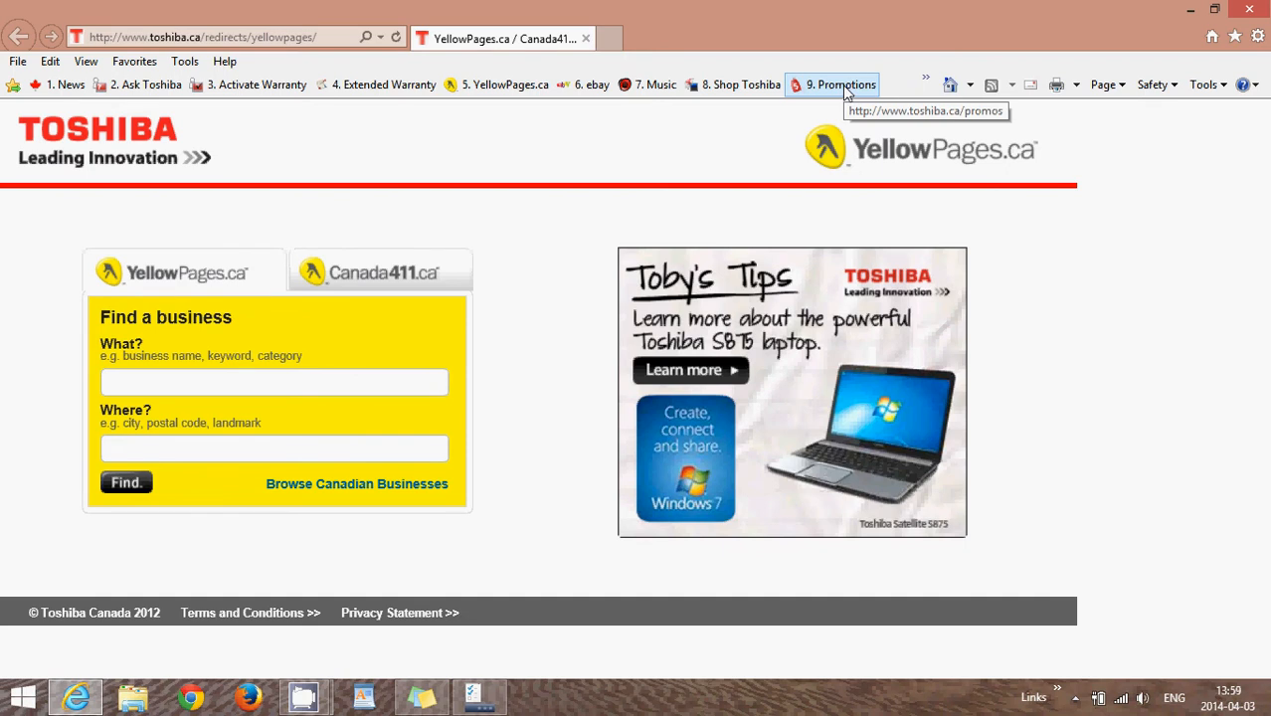
mouse_move(968, 34)
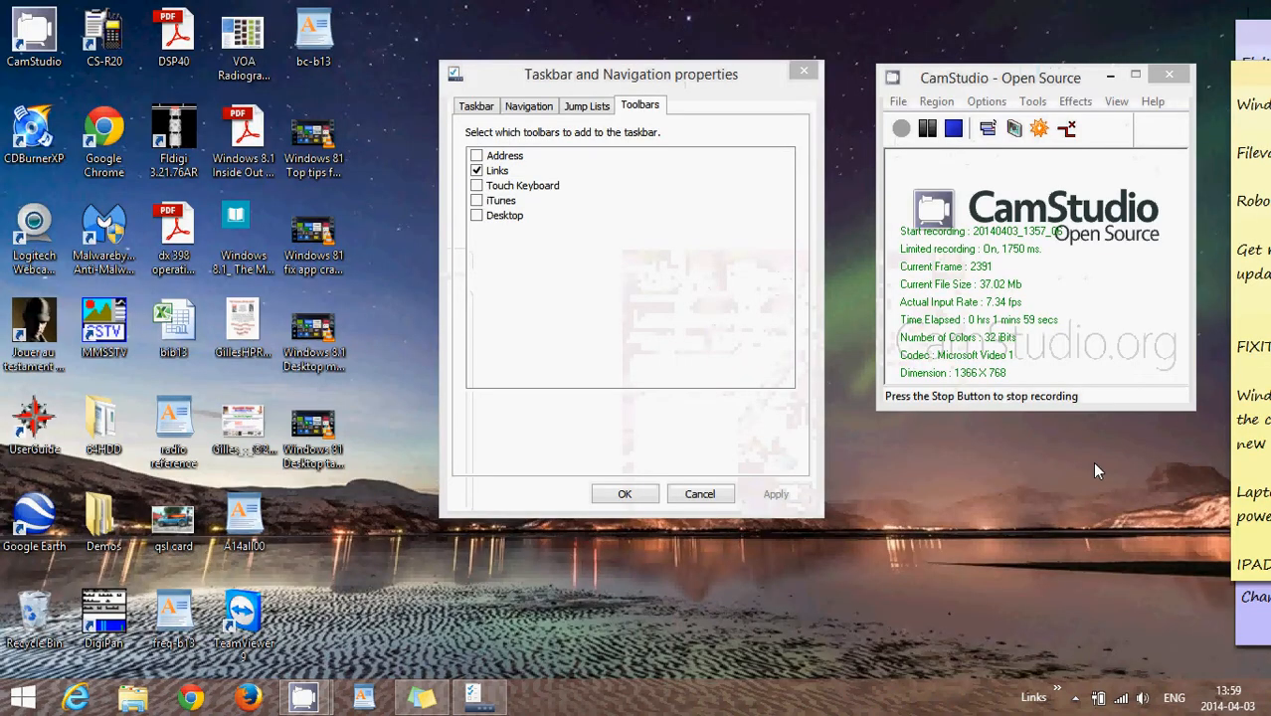
Step: Switch from Links to Touch Keyboard, open and close the on-screen keyboard, then tick iTunes
click(477, 170)
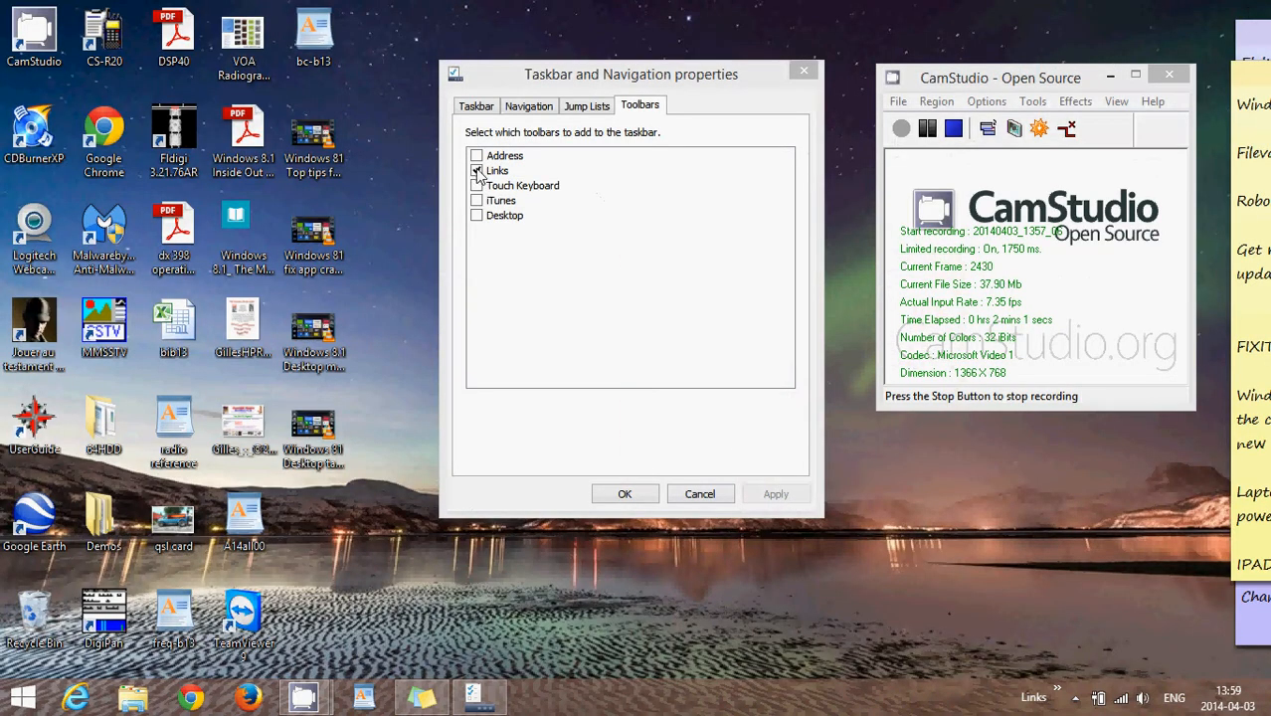
click(478, 185)
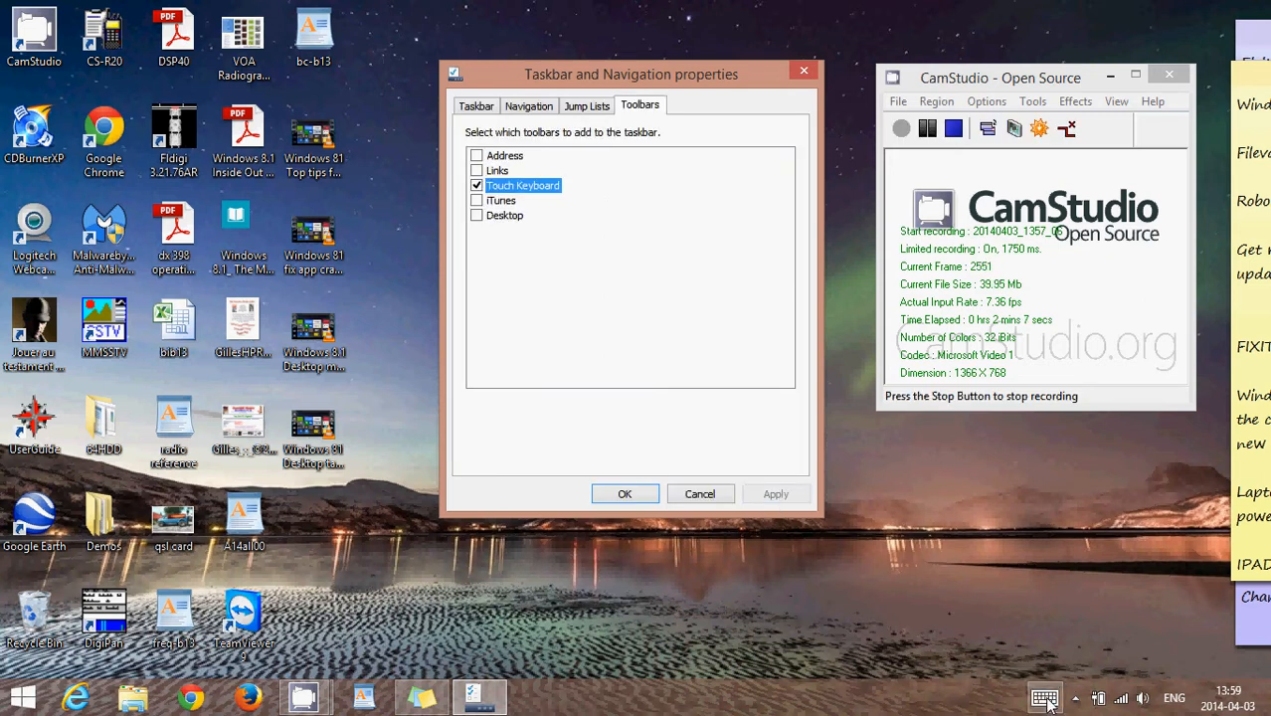
click(1044, 697)
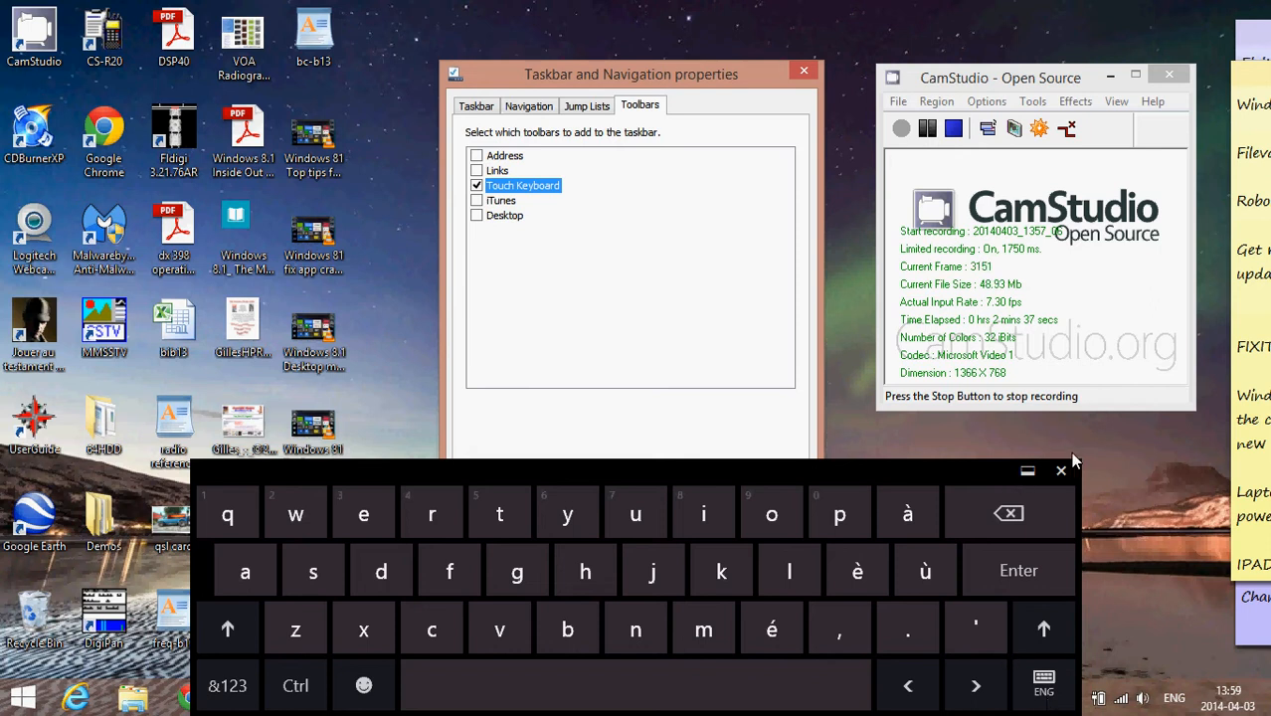
click(1062, 470)
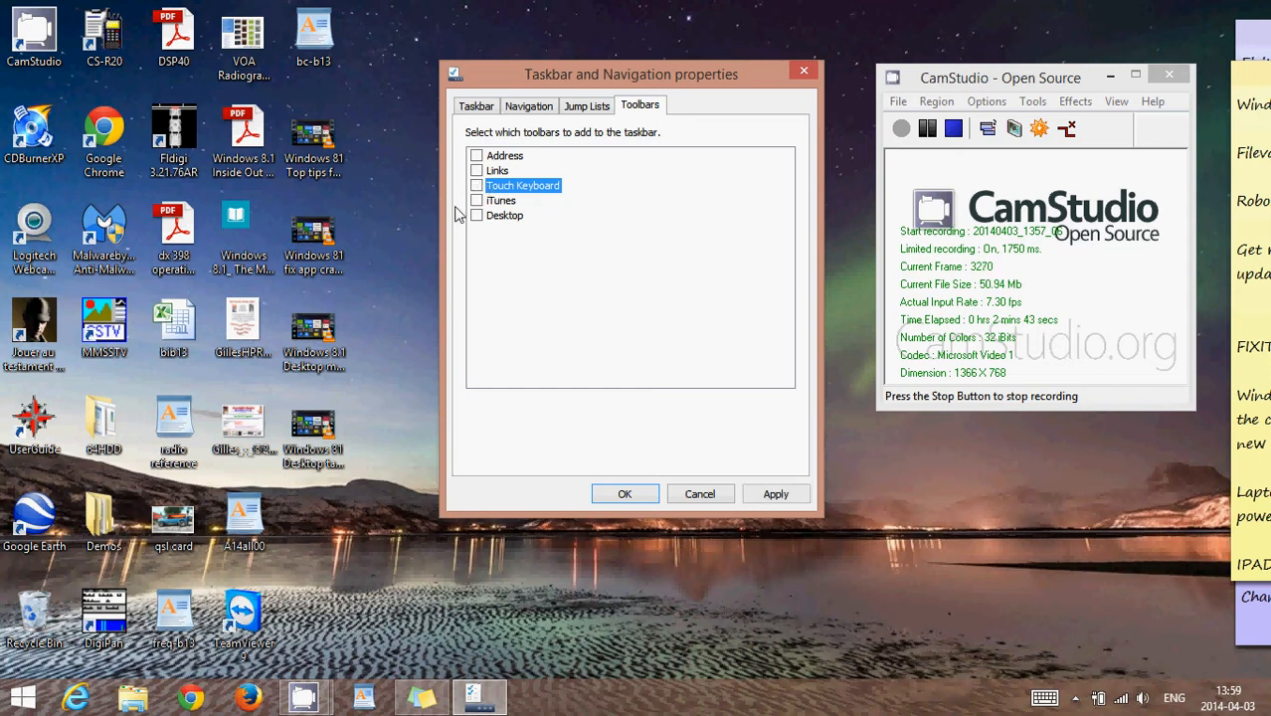
click(478, 199)
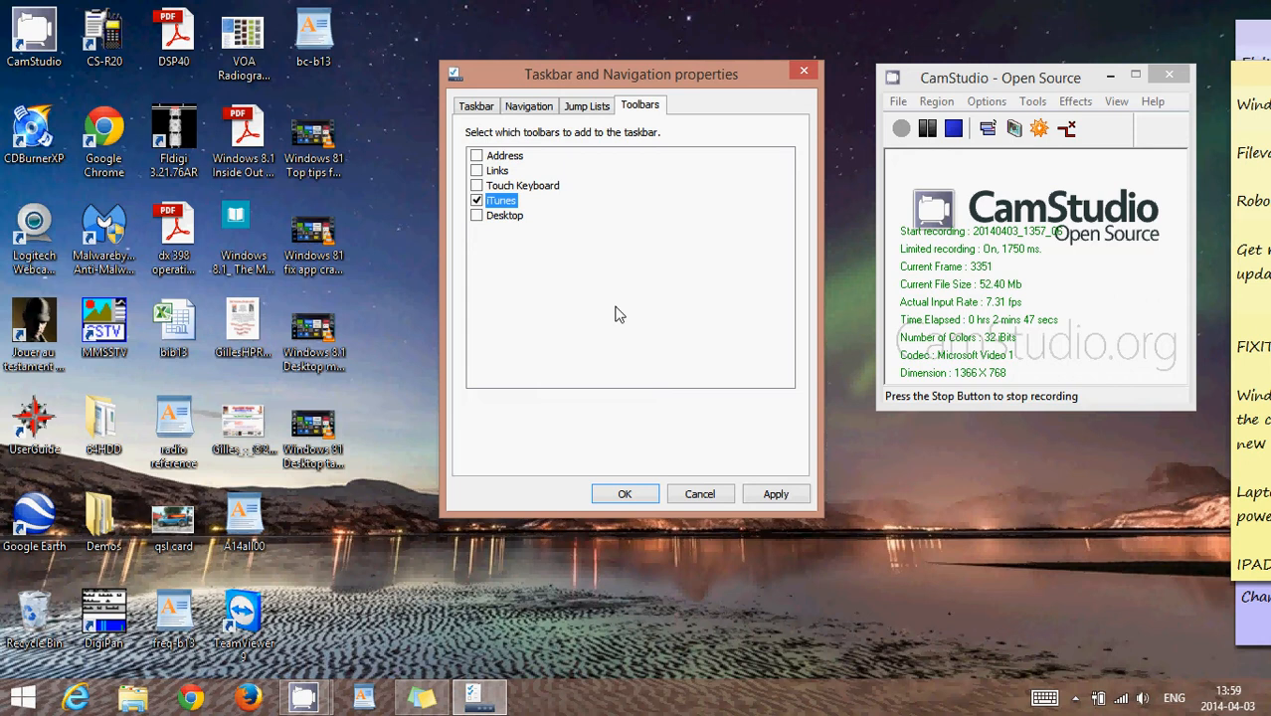
Step: Apply removal of the Touch Keyboard and iTunes toolbars, leaving none enabled
click(775, 495)
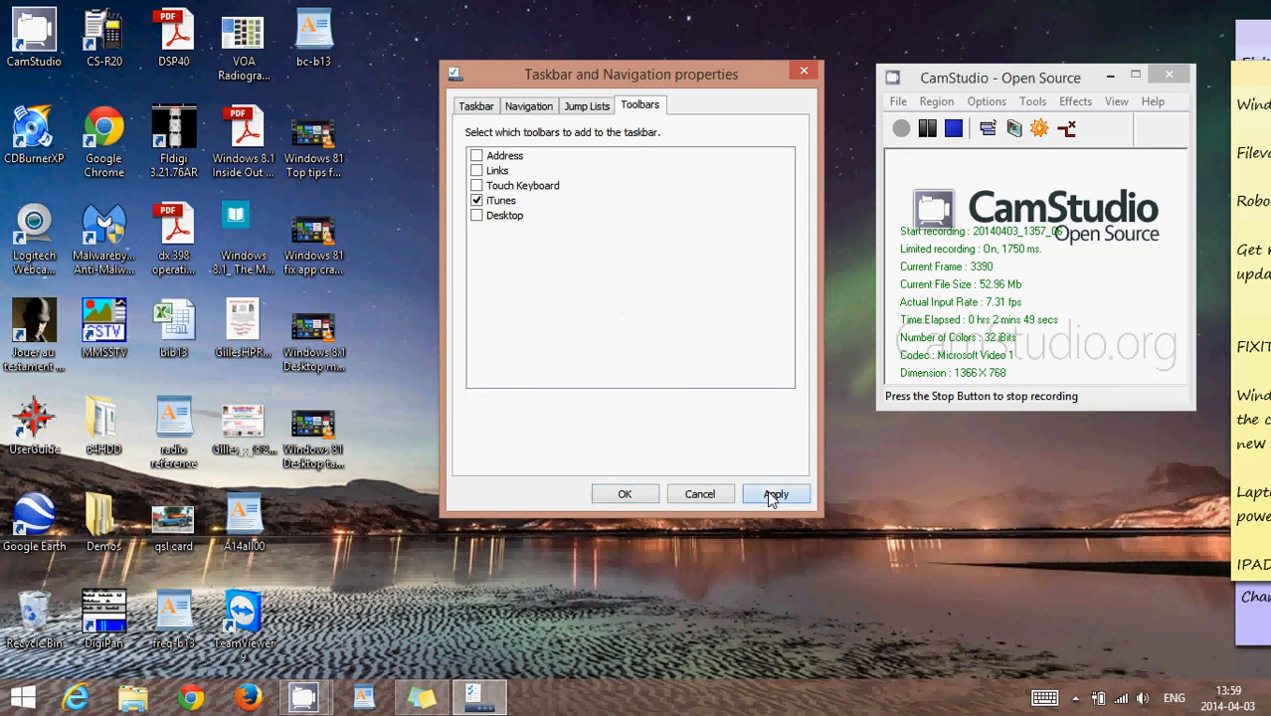
click(776, 494)
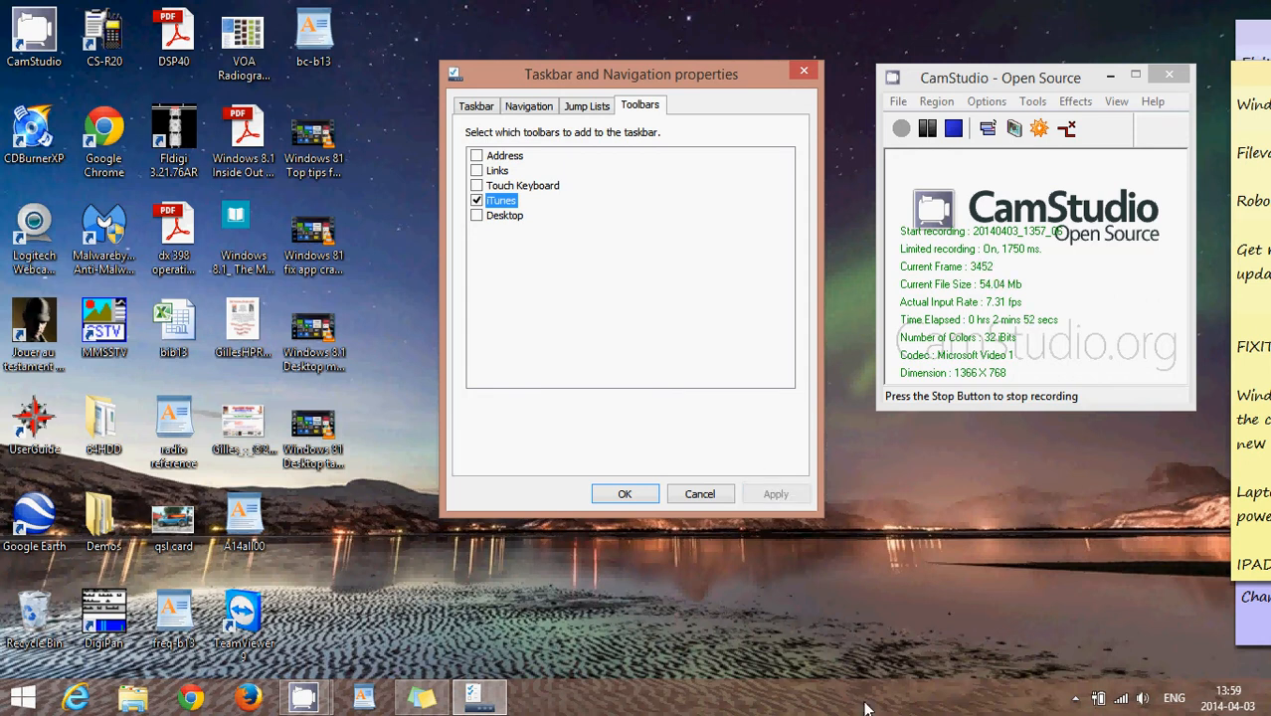
mouse_move(945, 500)
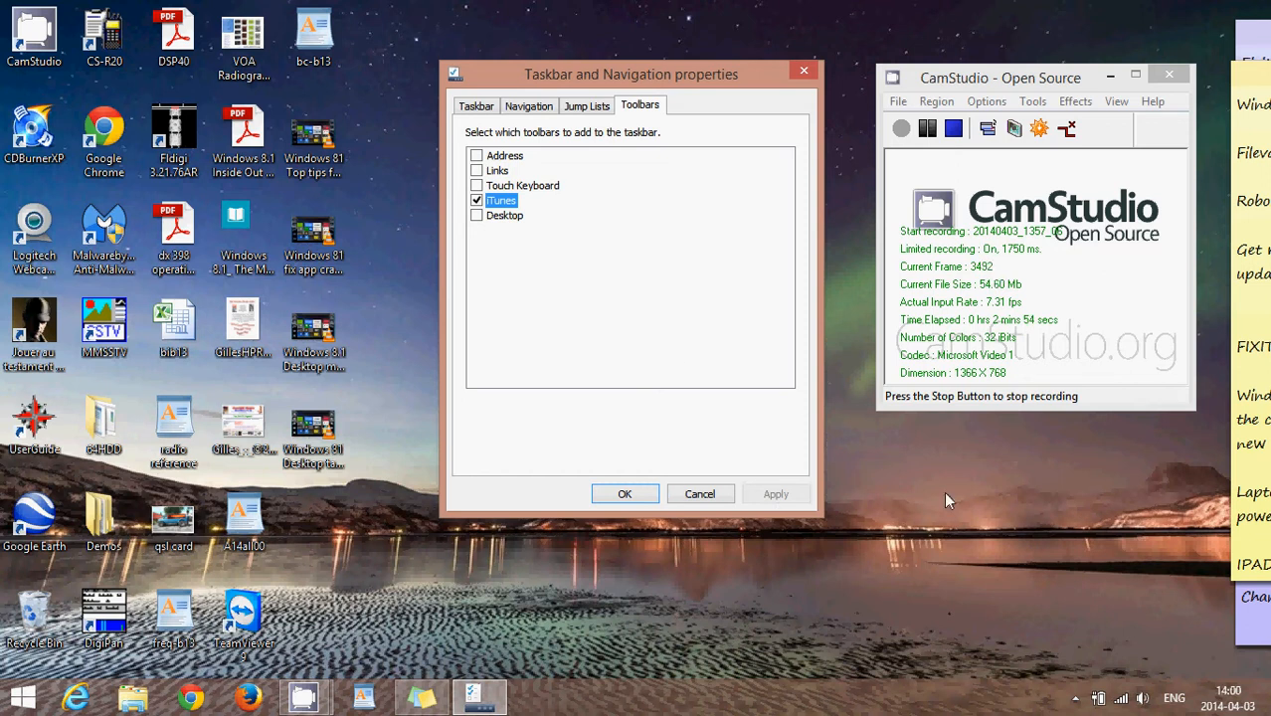
mouse_move(861, 490)
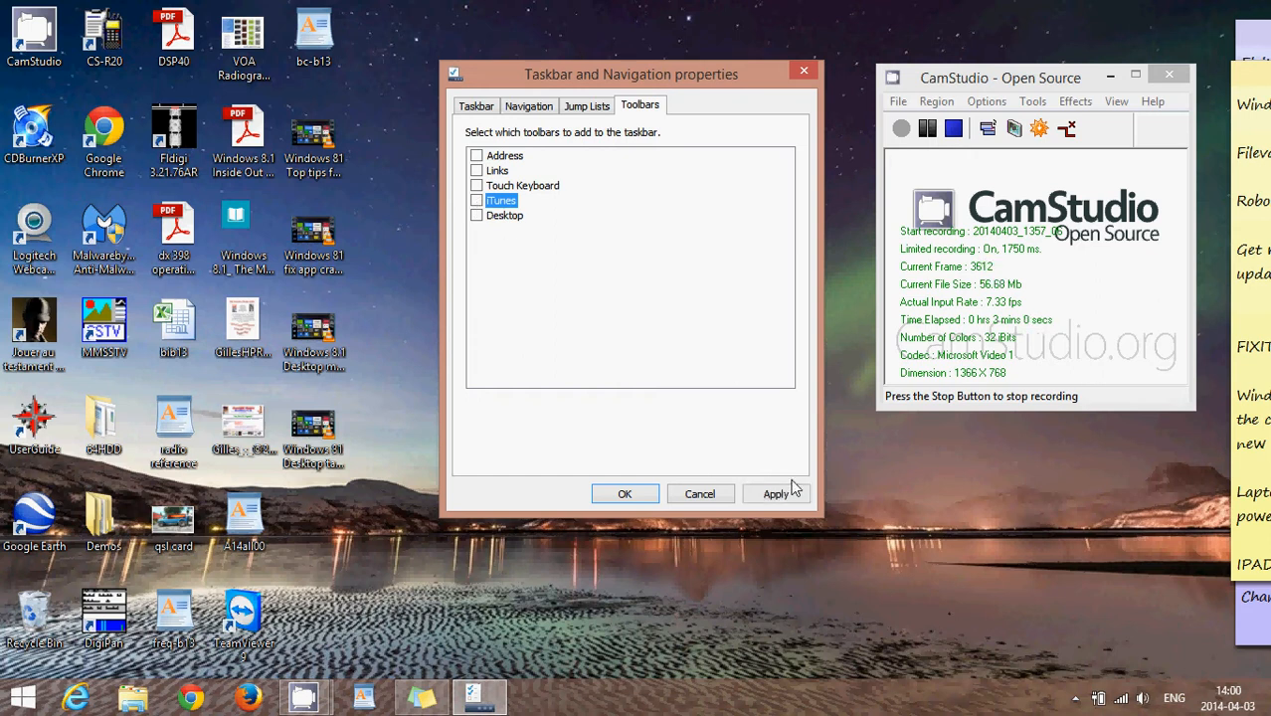
click(775, 494)
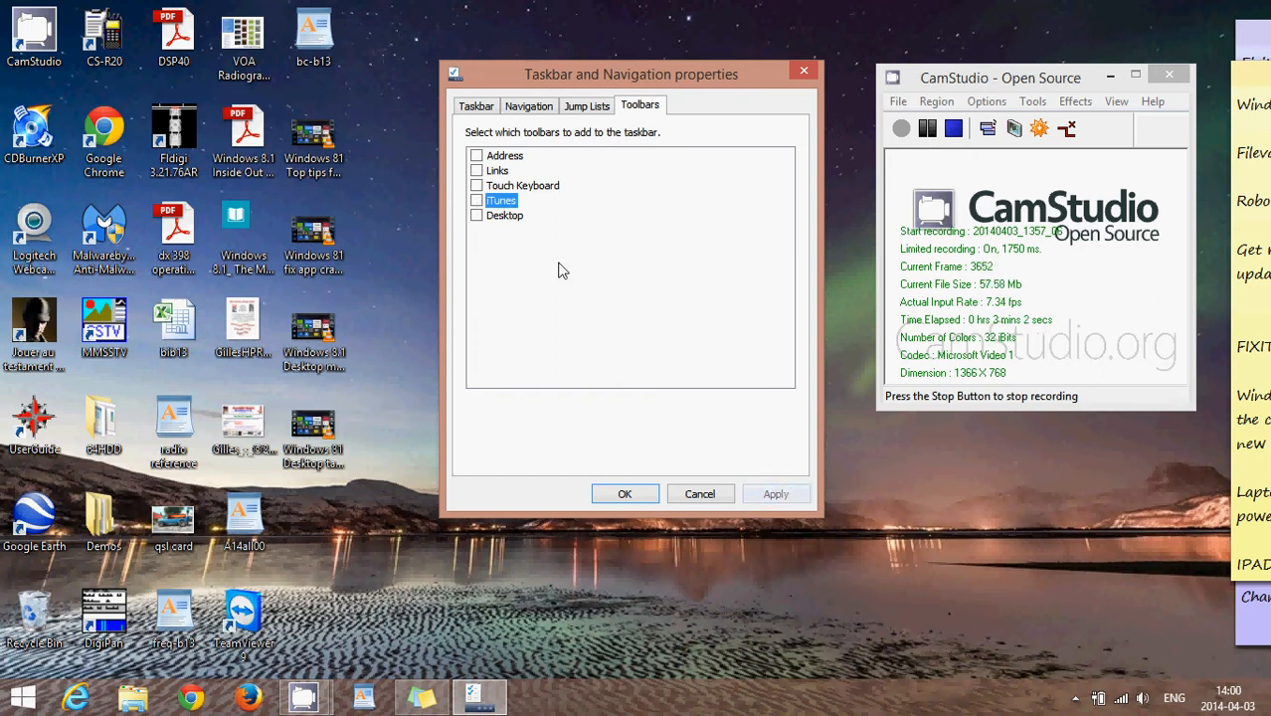
Step: Tick Desktop and apply it so the Desktop toolbar appears on the taskbar
click(477, 215)
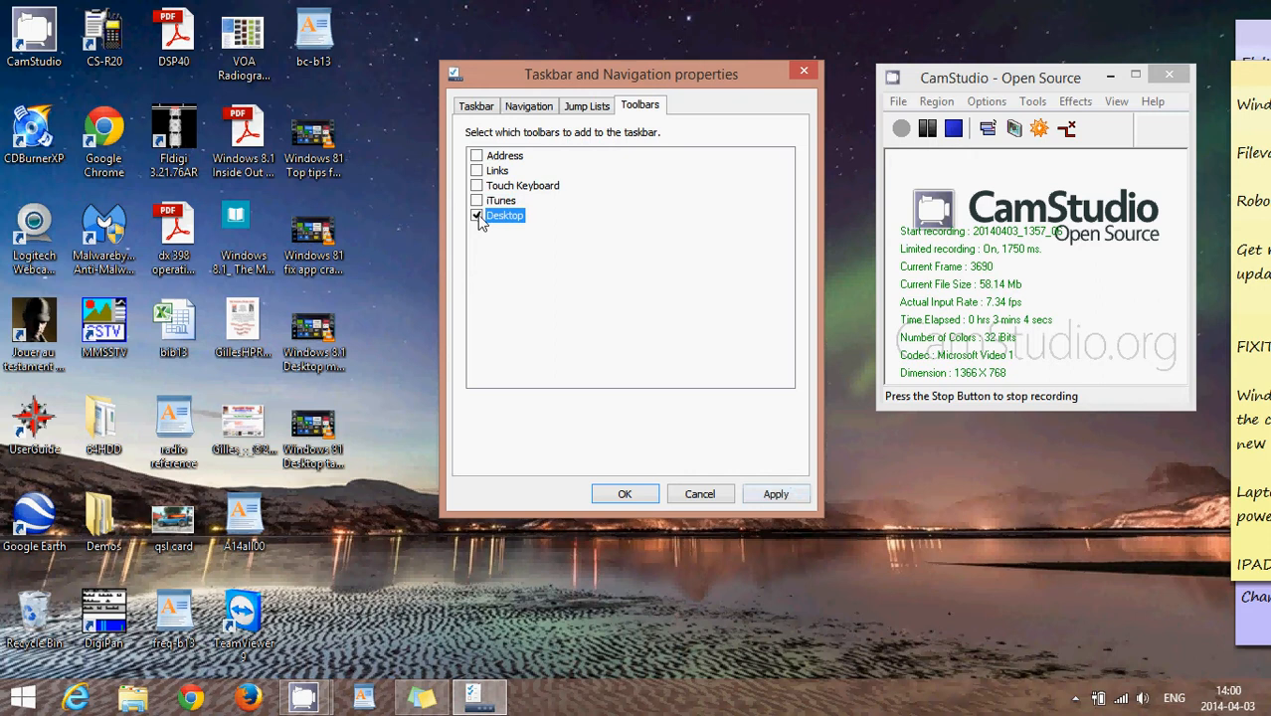
click(776, 494)
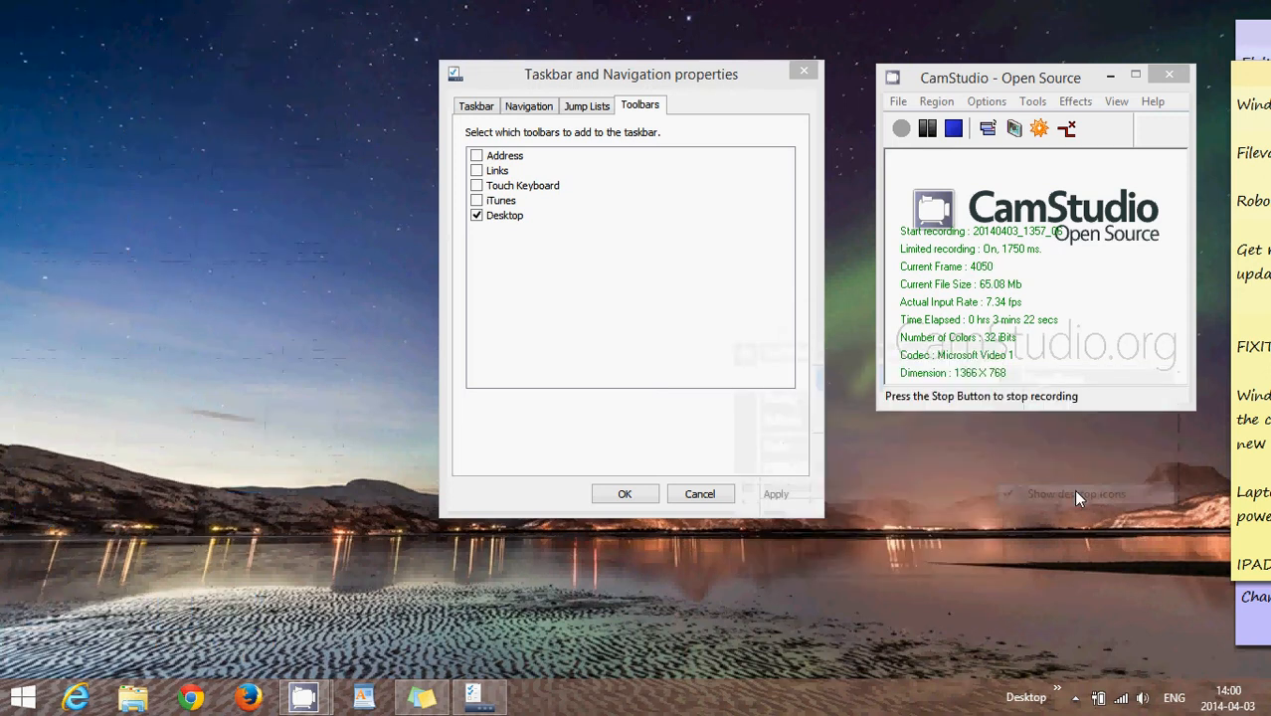
mouse_move(234, 325)
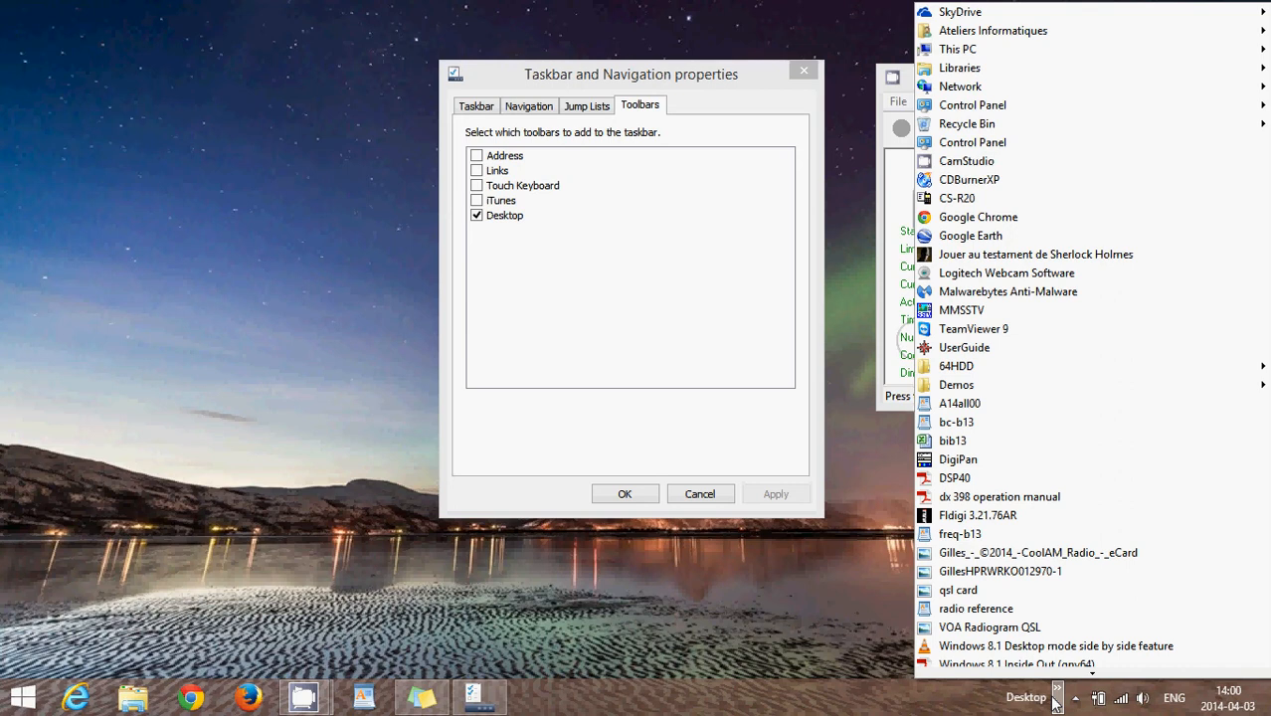
mouse_move(1009, 123)
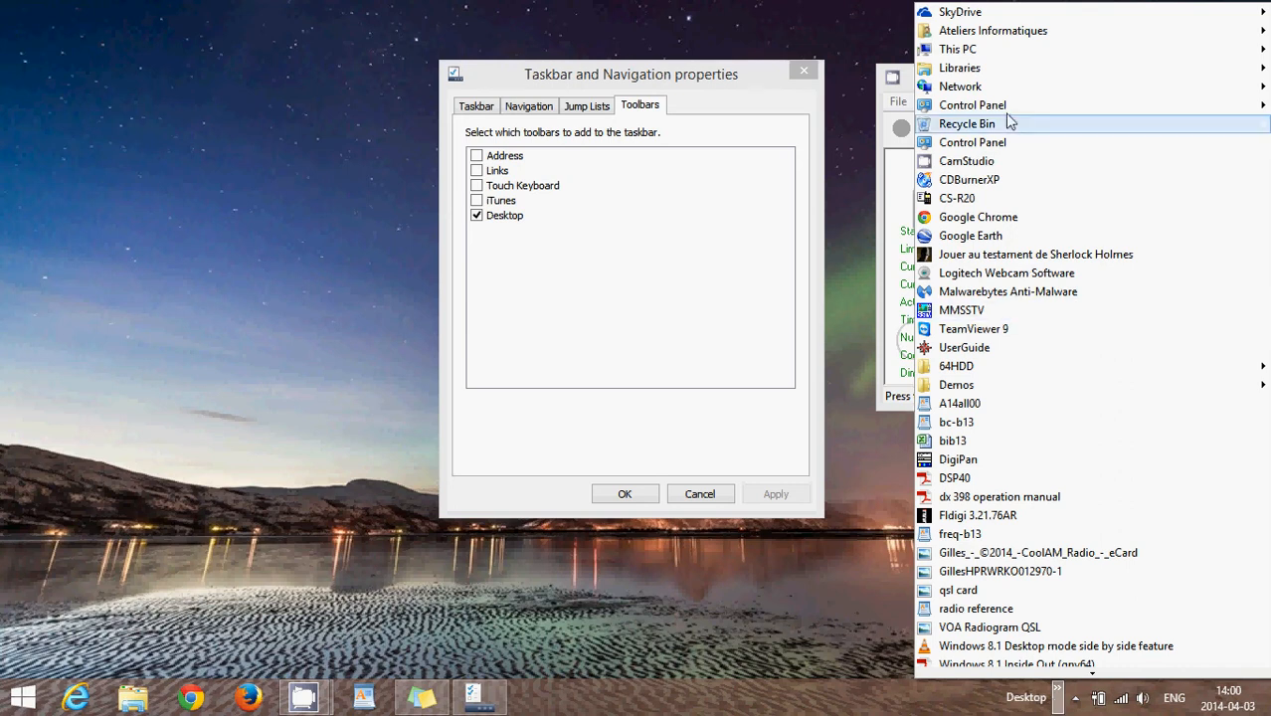
mouse_move(1006, 607)
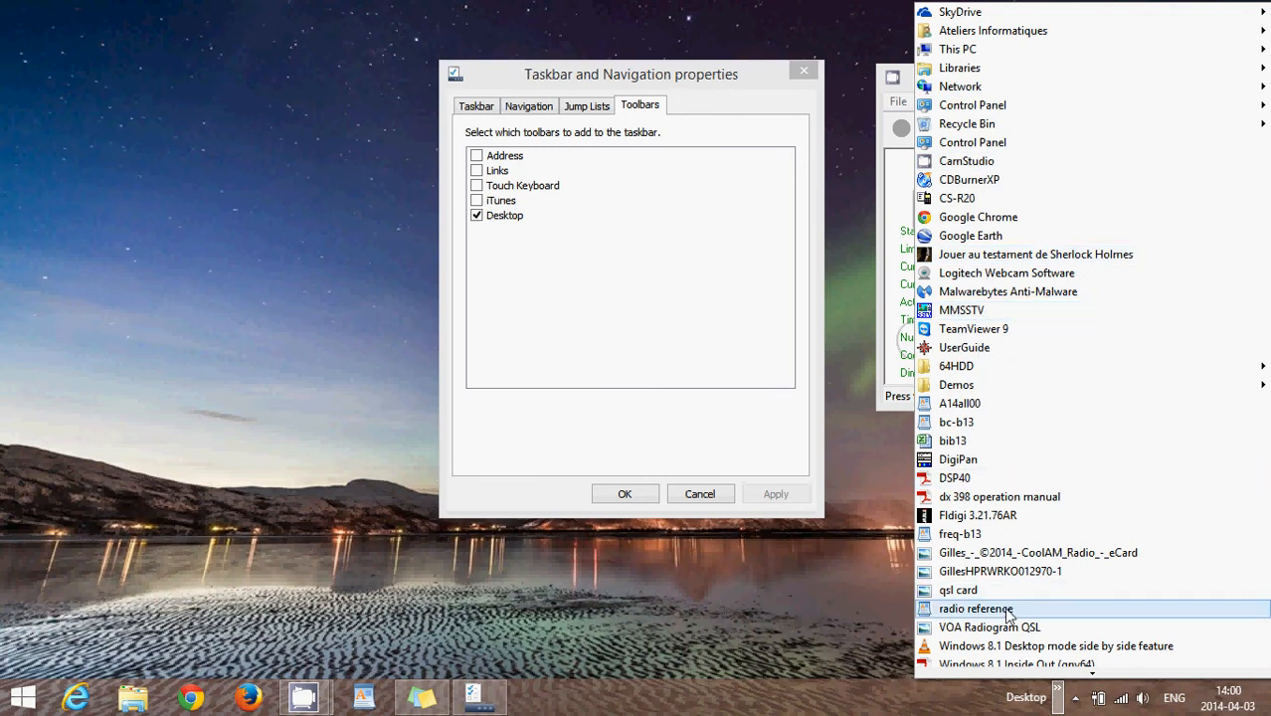
mouse_move(696, 621)
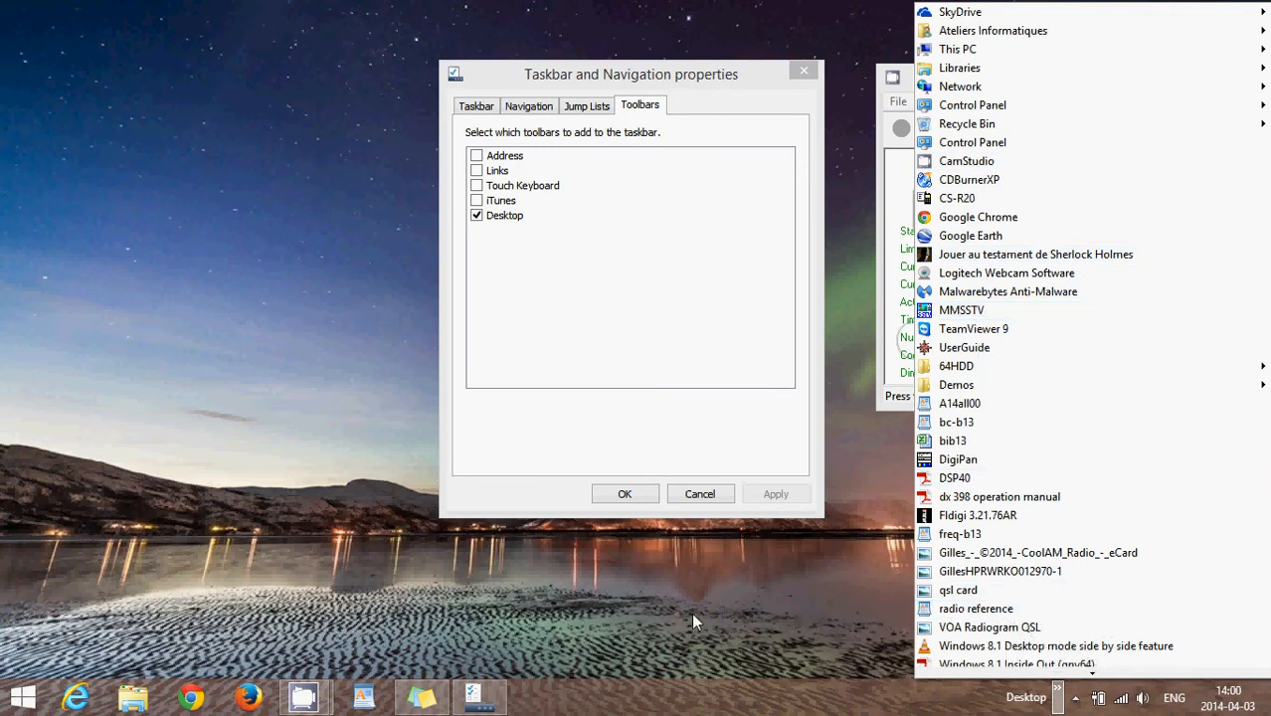
mouse_move(692, 621)
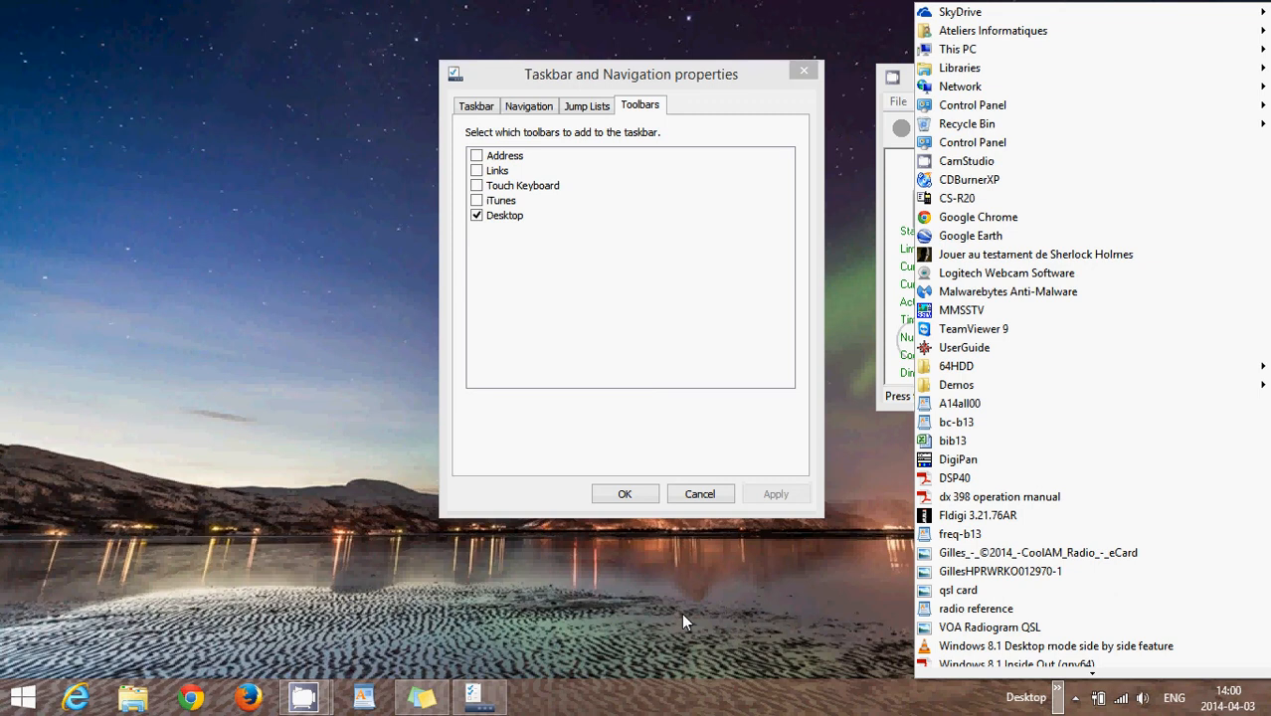
mouse_move(608, 440)
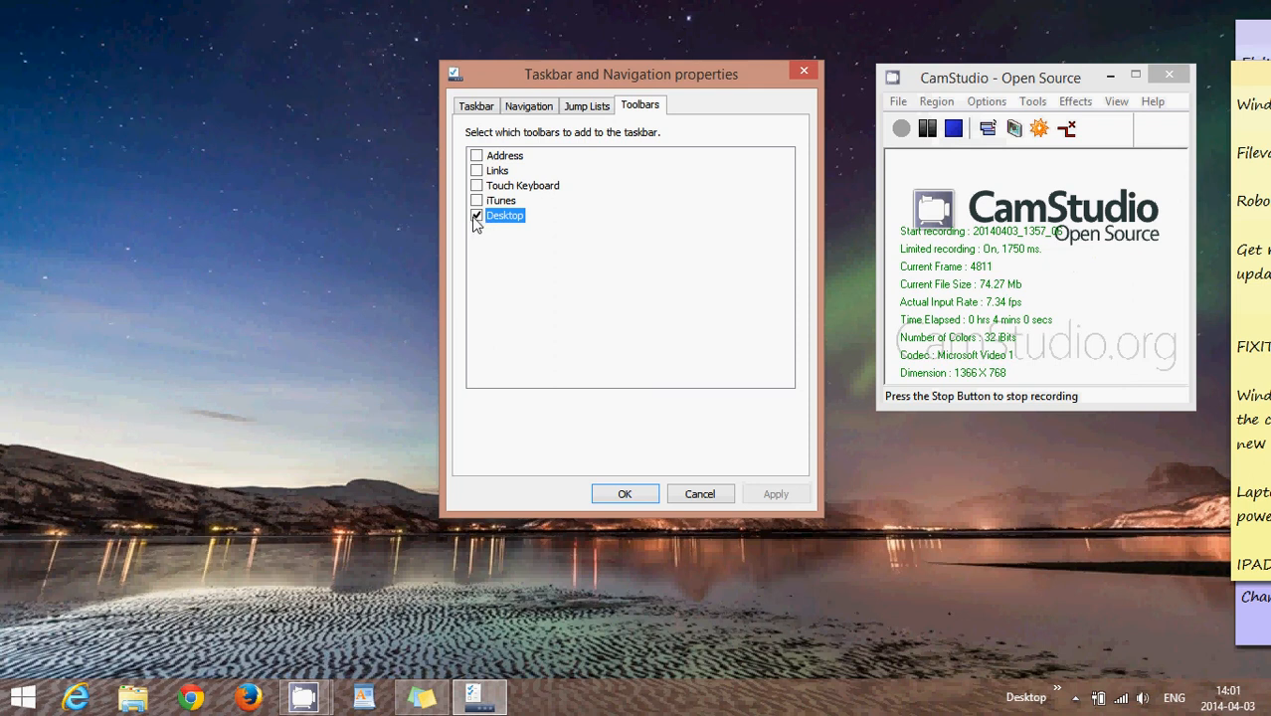
Step: Untick Desktop, apply the change, and close the dialog with OK
click(477, 216)
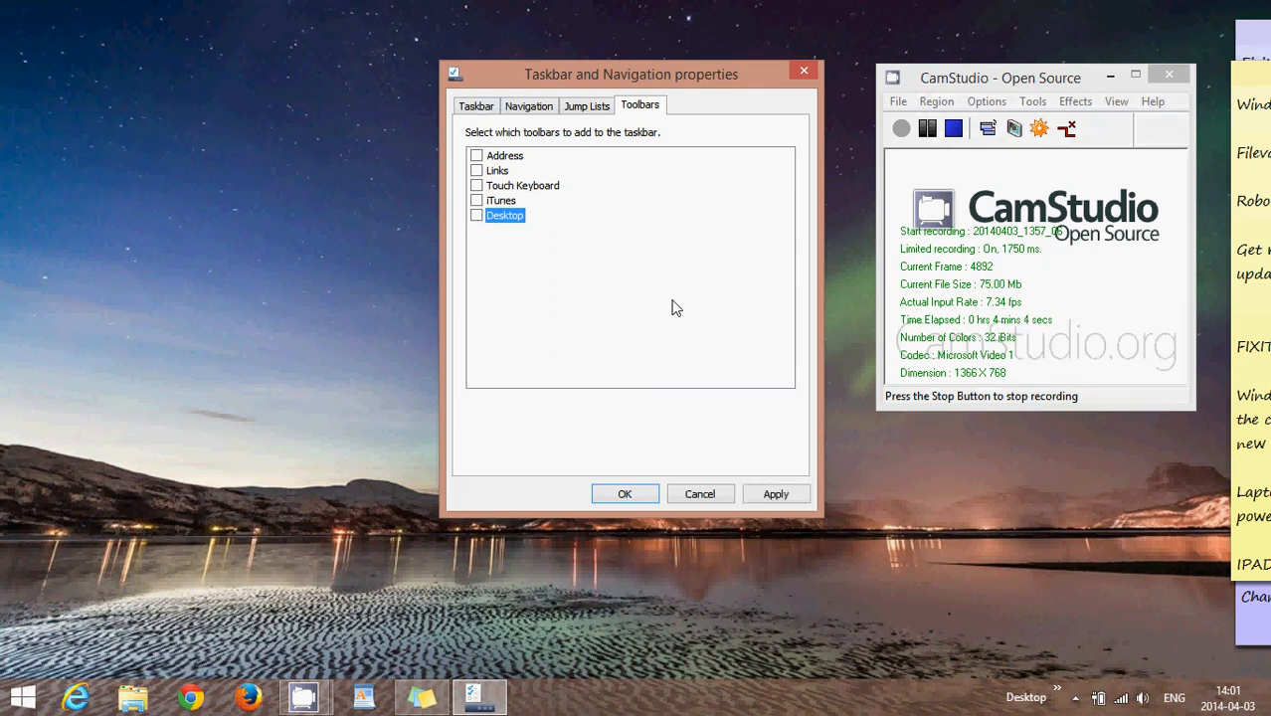
click(775, 493)
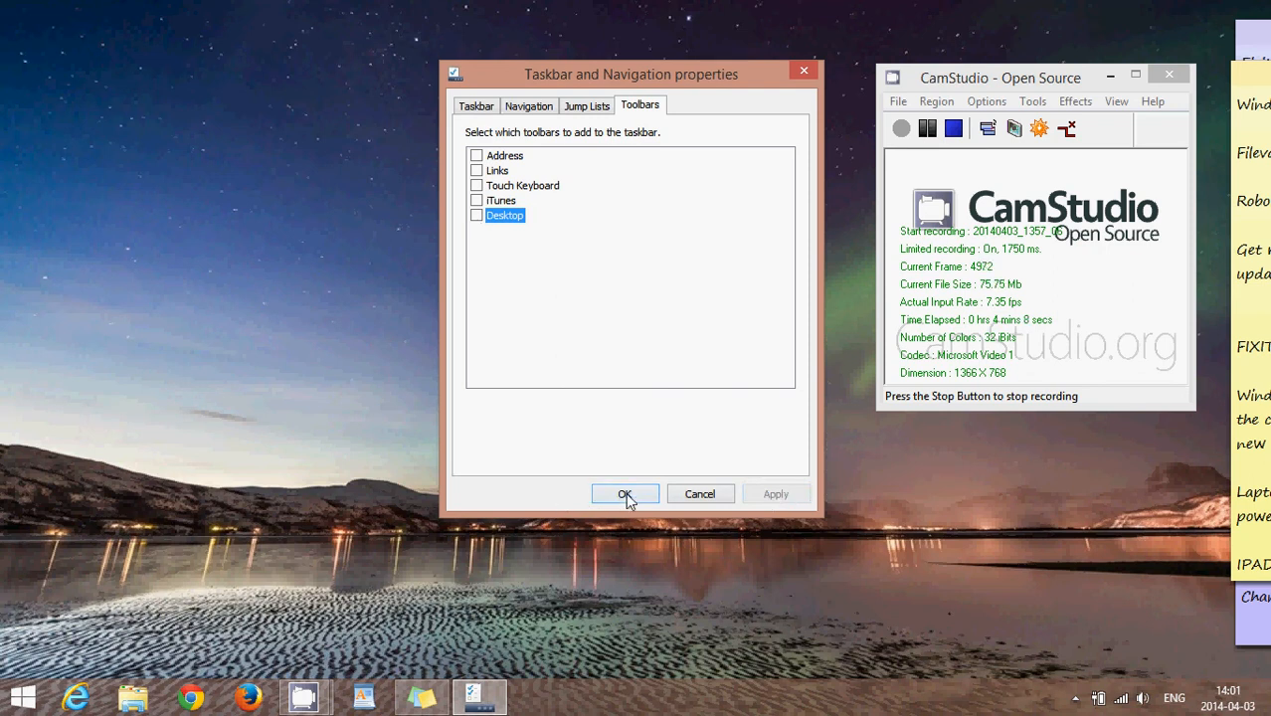
click(625, 494)
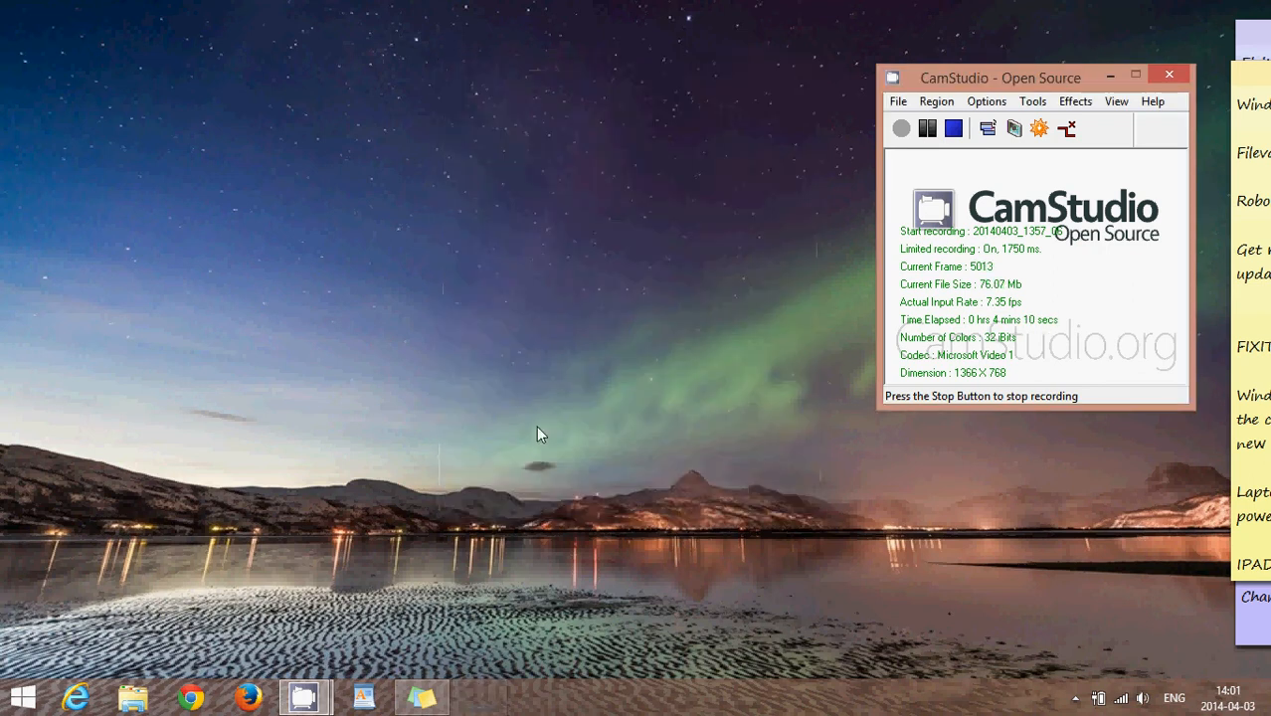
mouse_move(472, 336)
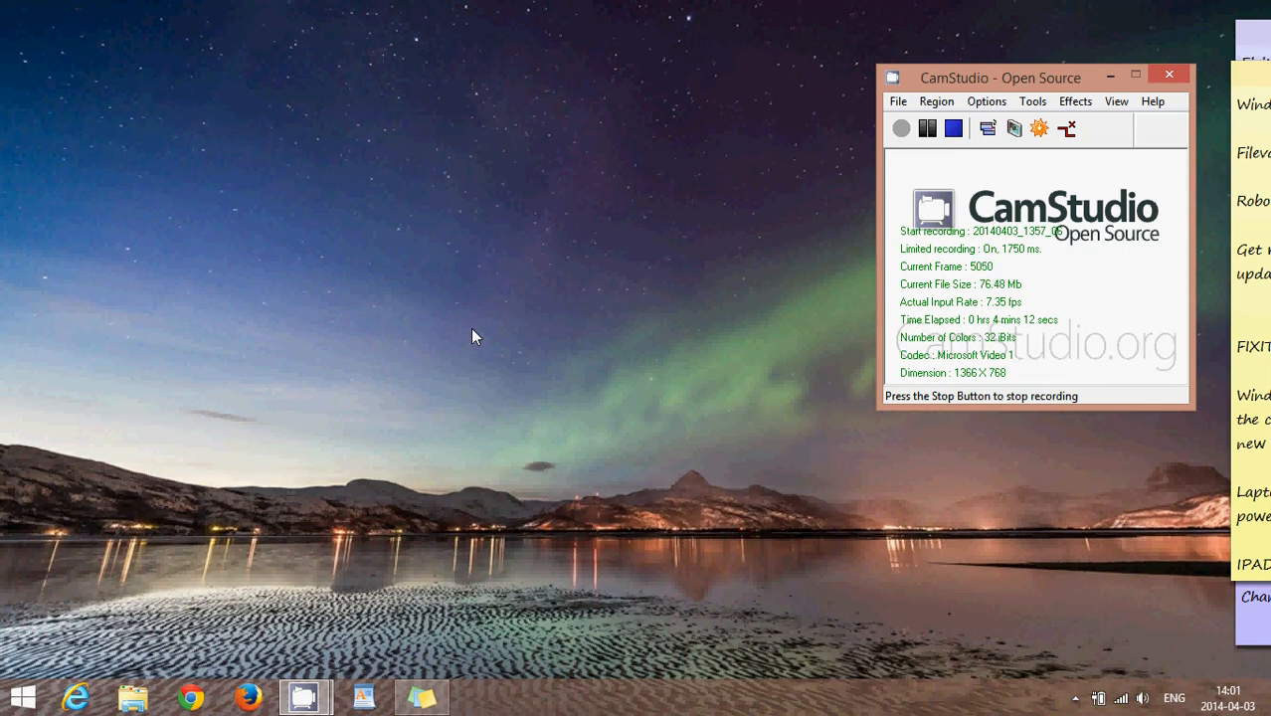
mouse_move(862, 118)
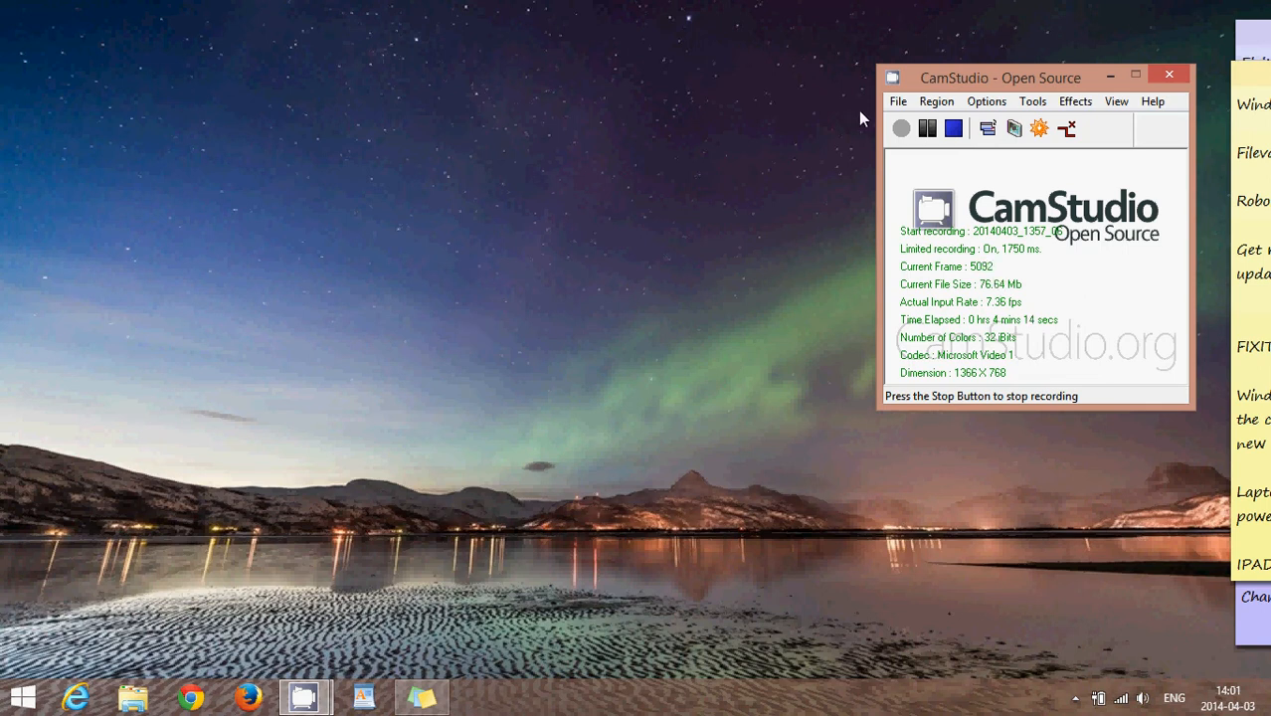
Step: Drag the CamStudio window down just above the taskbar and stop the recording
drag(1001, 77, 581, 452)
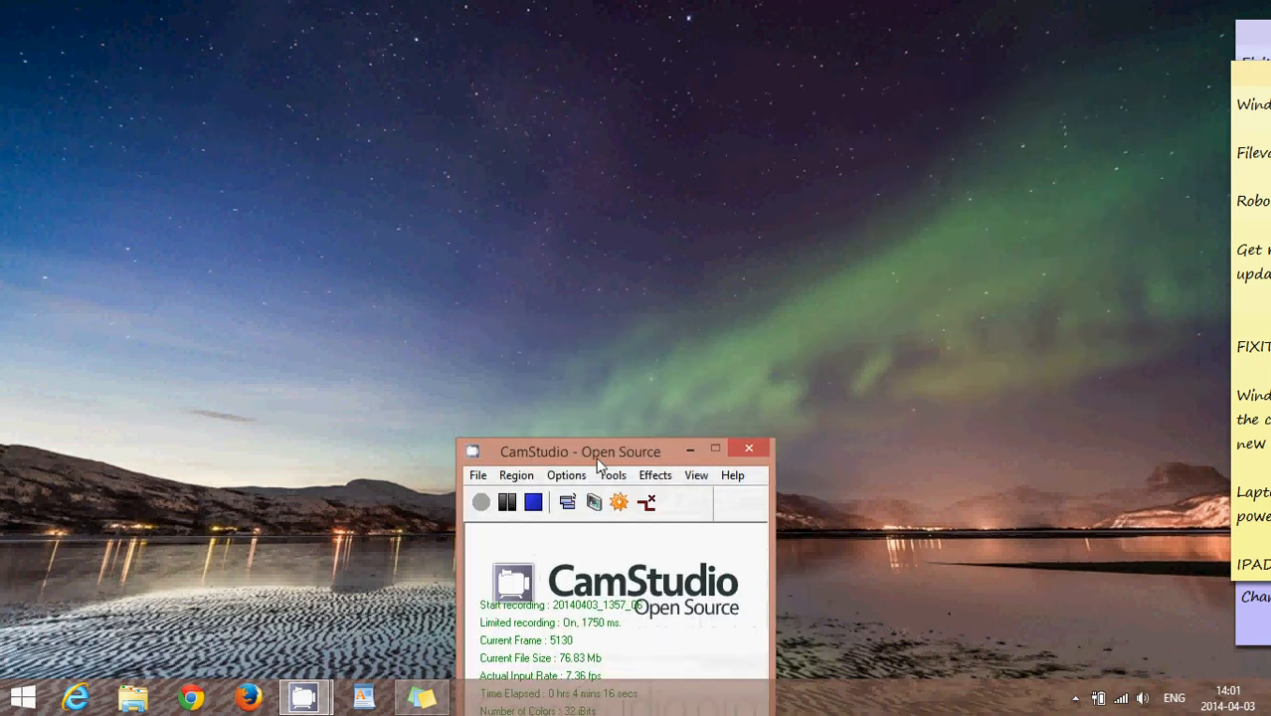
drag(596, 452, 537, 607)
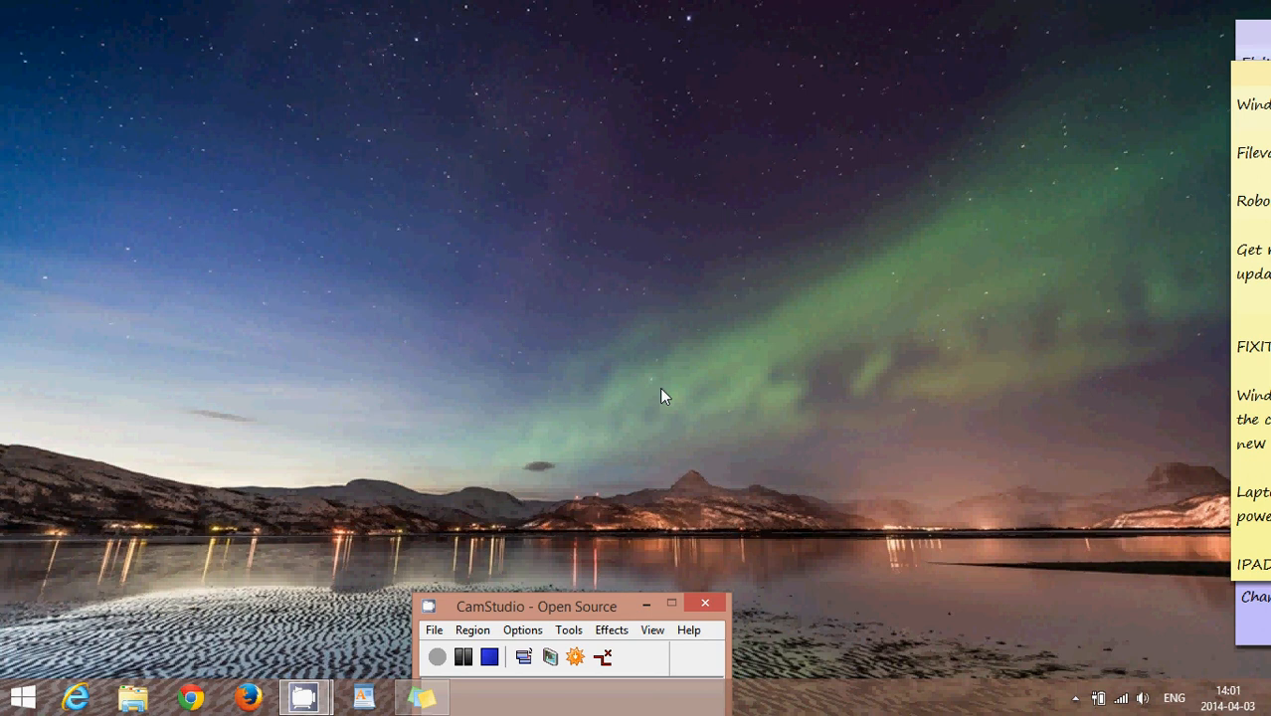
mouse_move(656, 395)
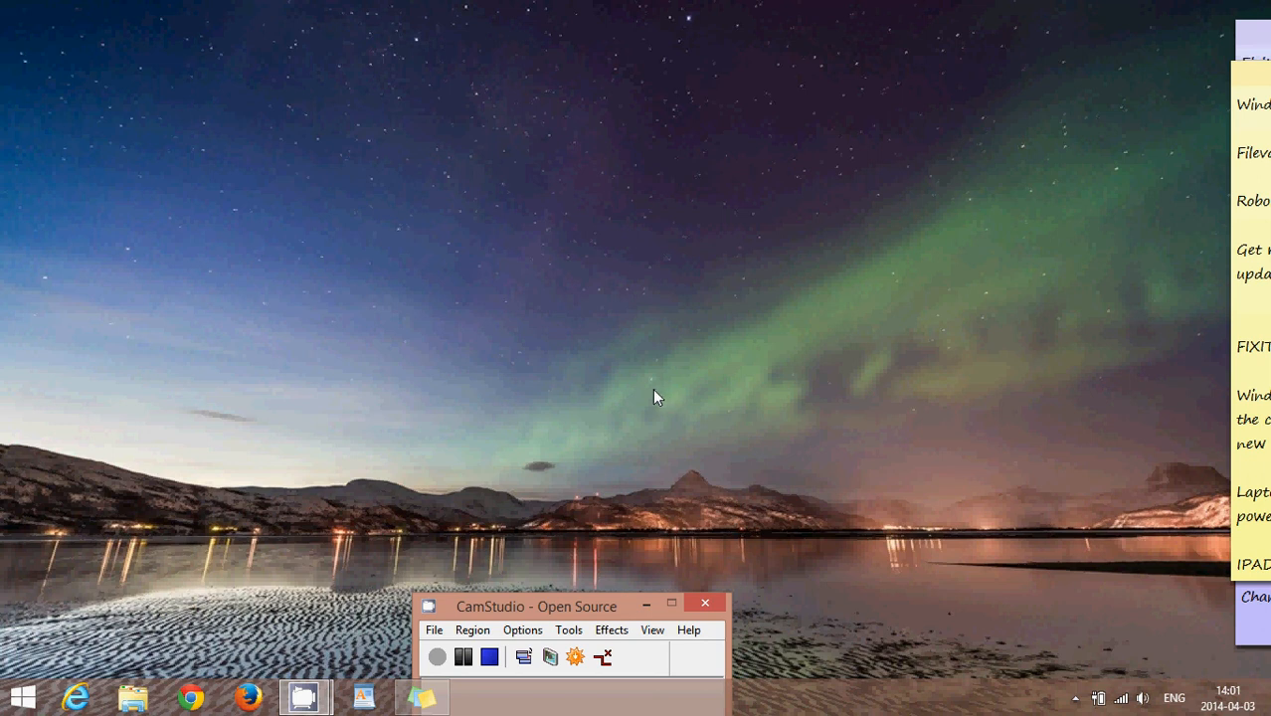
click(488, 657)
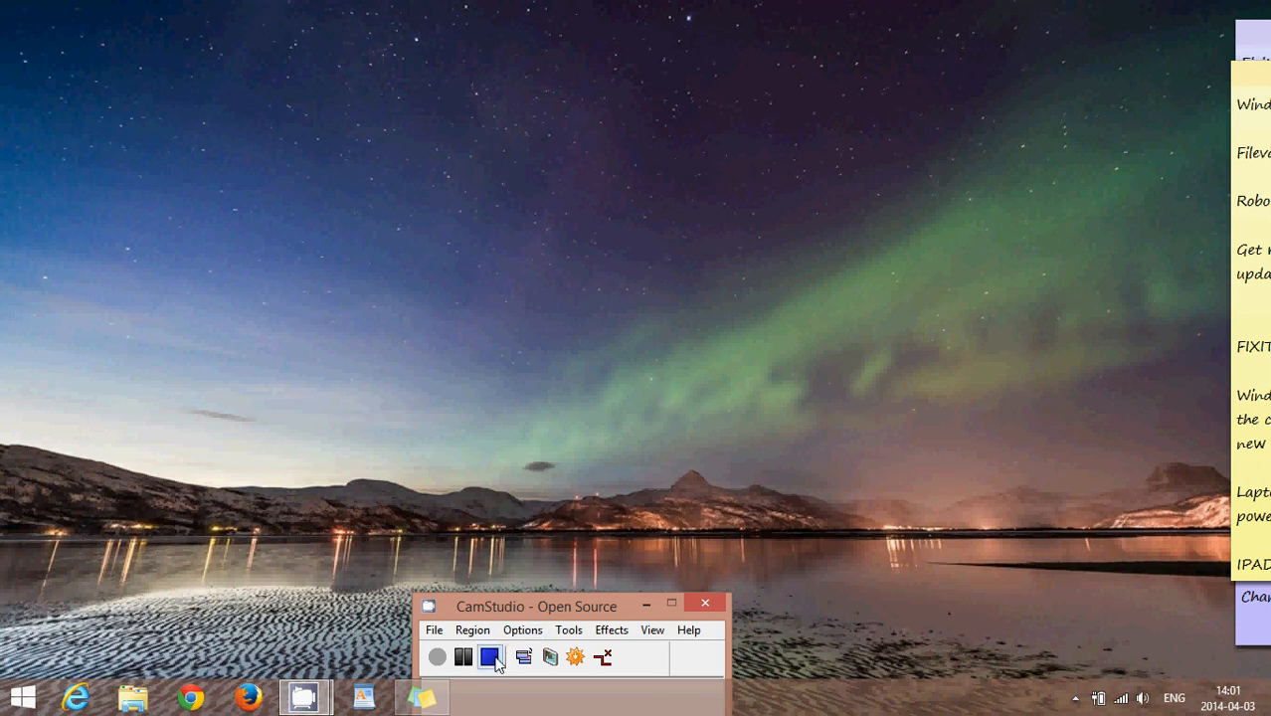